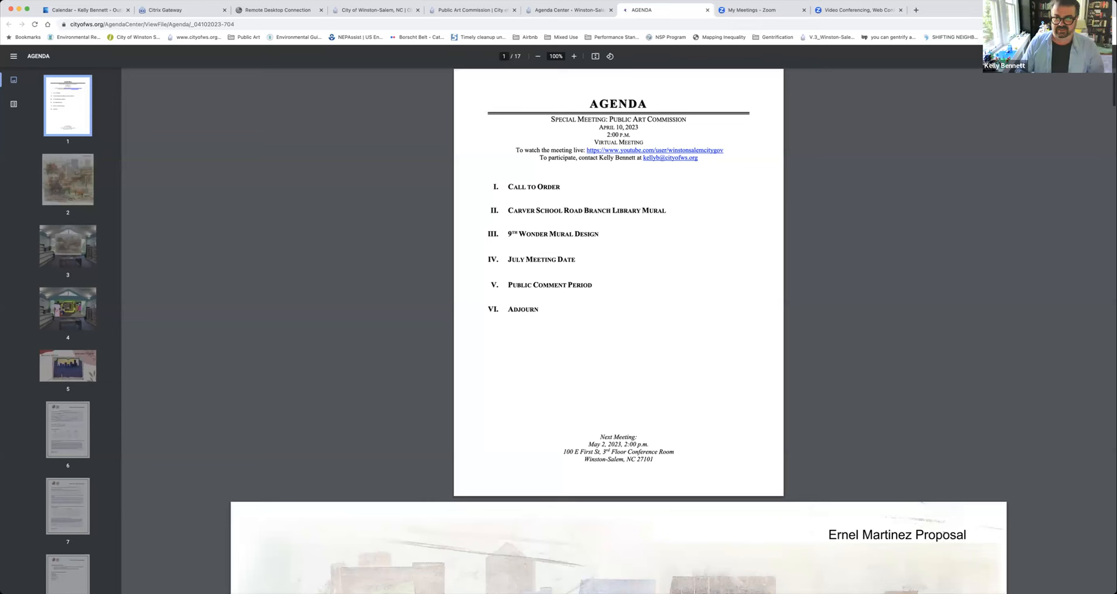
{"action": "scroll", "scroll_direction": "down", "scroll_amount": 3}
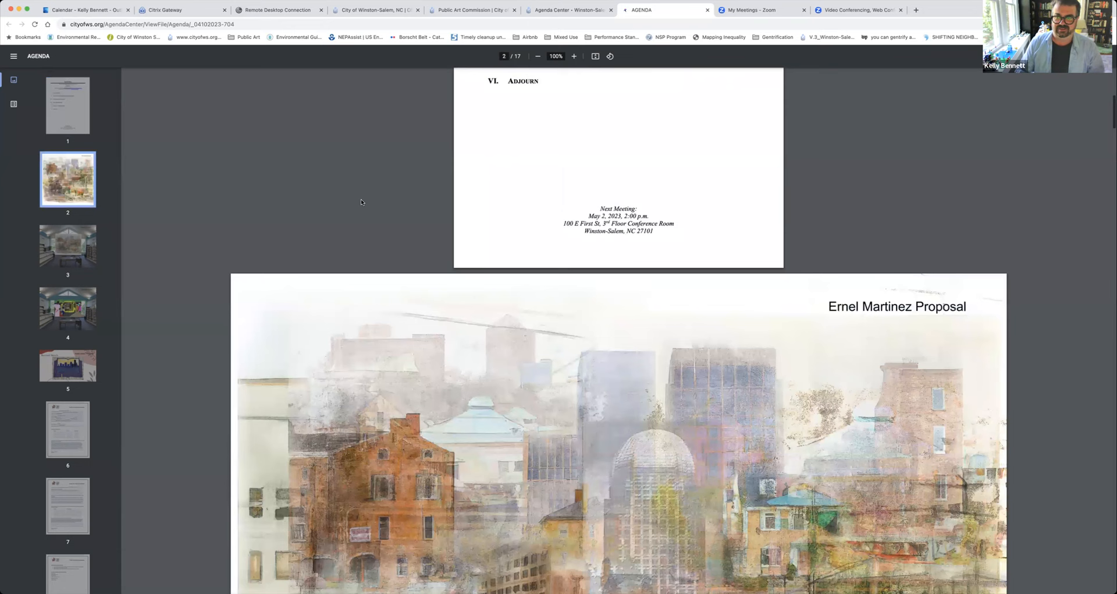
Scroll so the historic Winston-Salem buildings collage fills the viewer
{"action": "scroll", "scroll_direction": "down", "scroll_amount": 3}
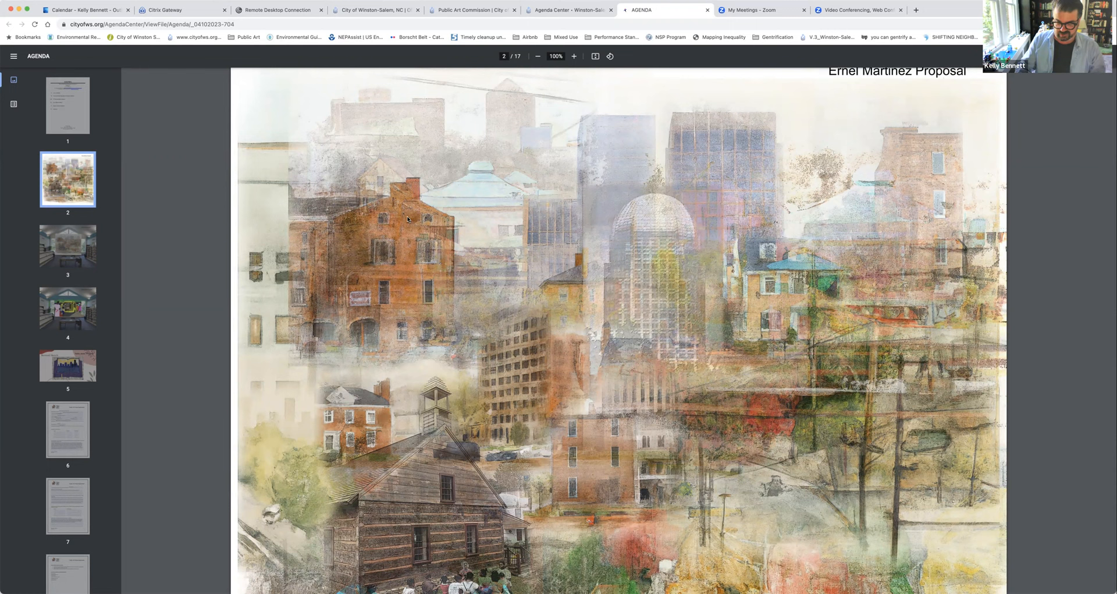
{"action": "mouse_move", "coordinate": [418, 278]}
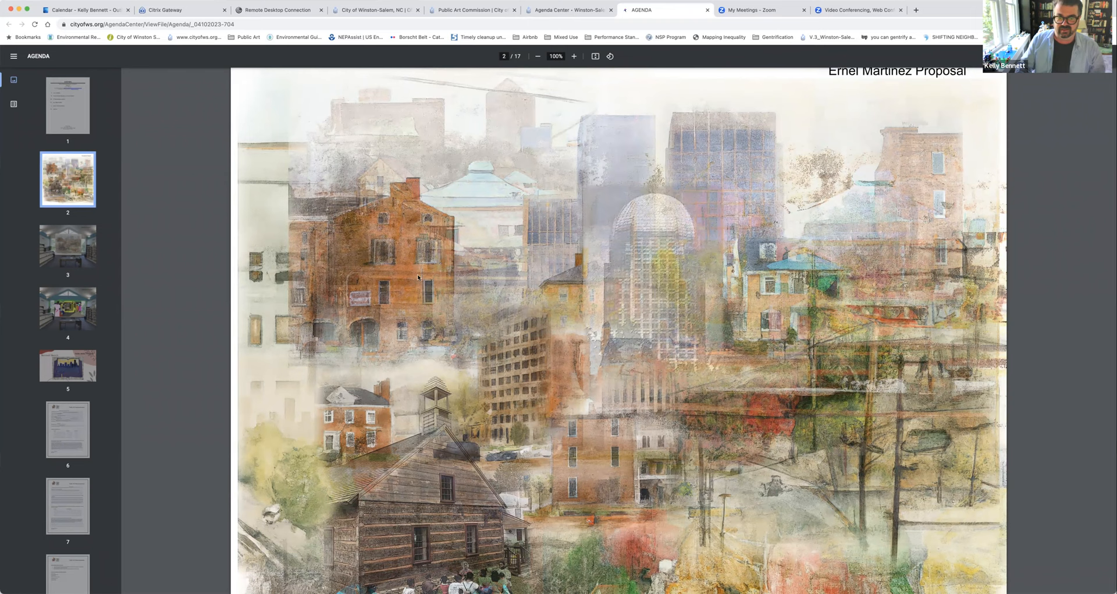
{"action": "mouse_move", "coordinate": [919, 284]}
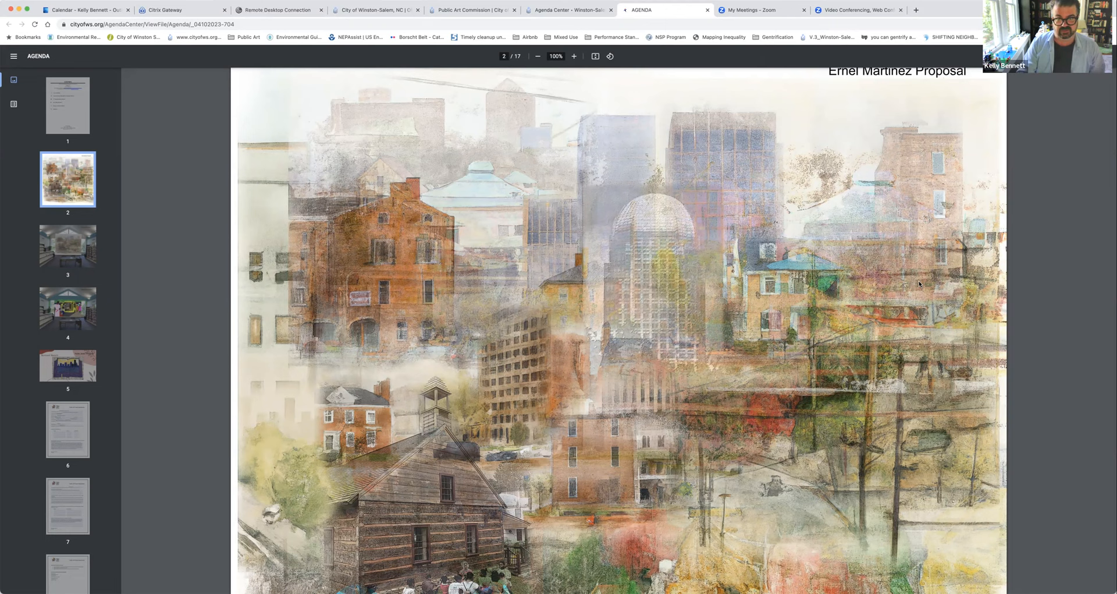
Jump to page 3 with the collage mocked up inside the library interior
{"action": "left_click", "coordinate": [67, 245]}
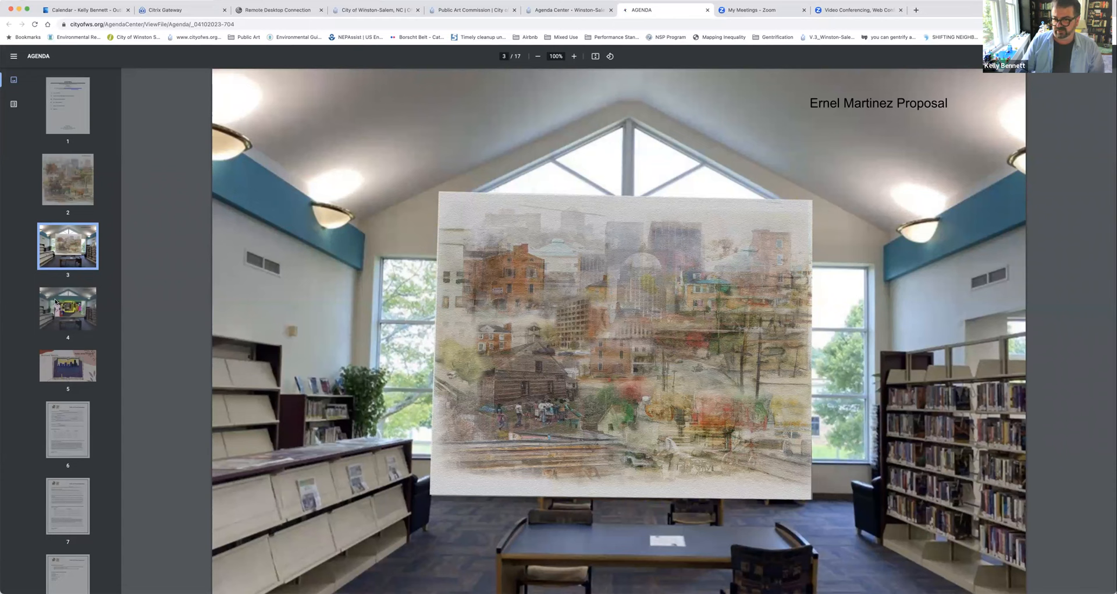
{"action": "left_click", "coordinate": [67, 307]}
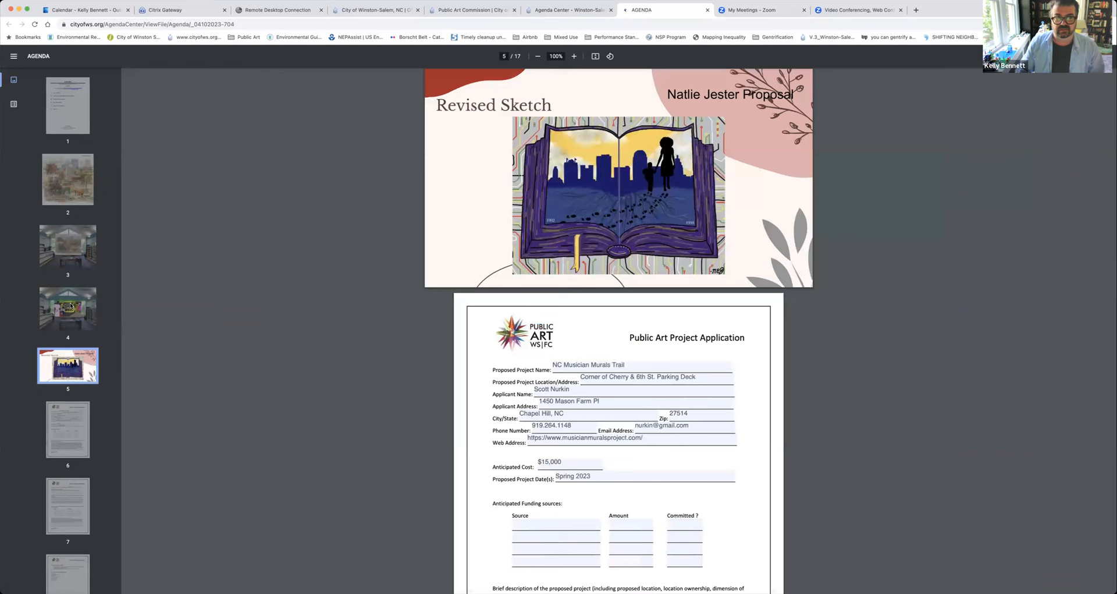
{"action": "left_click", "coordinate": [67, 245]}
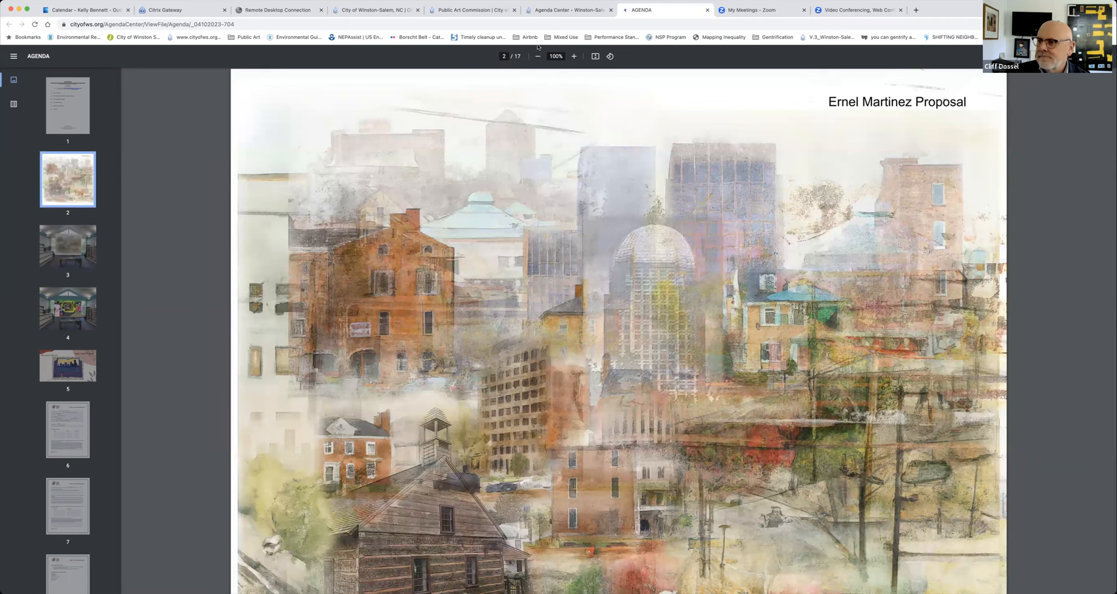
Zoom the PDF out to 50%, then back in to 67% to see whole pages
{"action": "left_click", "coordinate": [540, 56]}
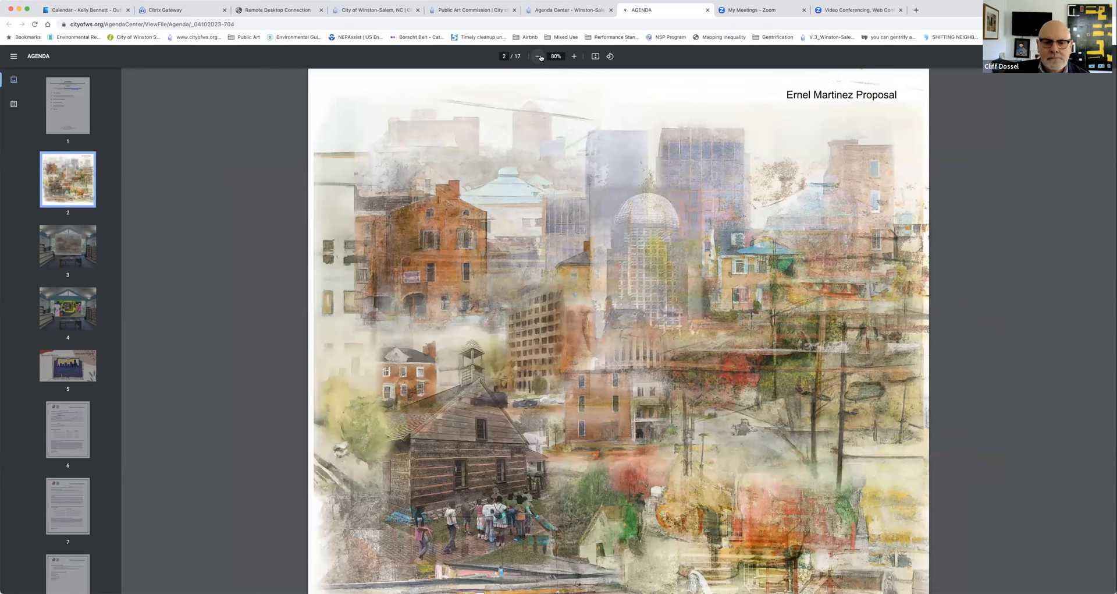
{"action": "left_click", "coordinate": [538, 56]}
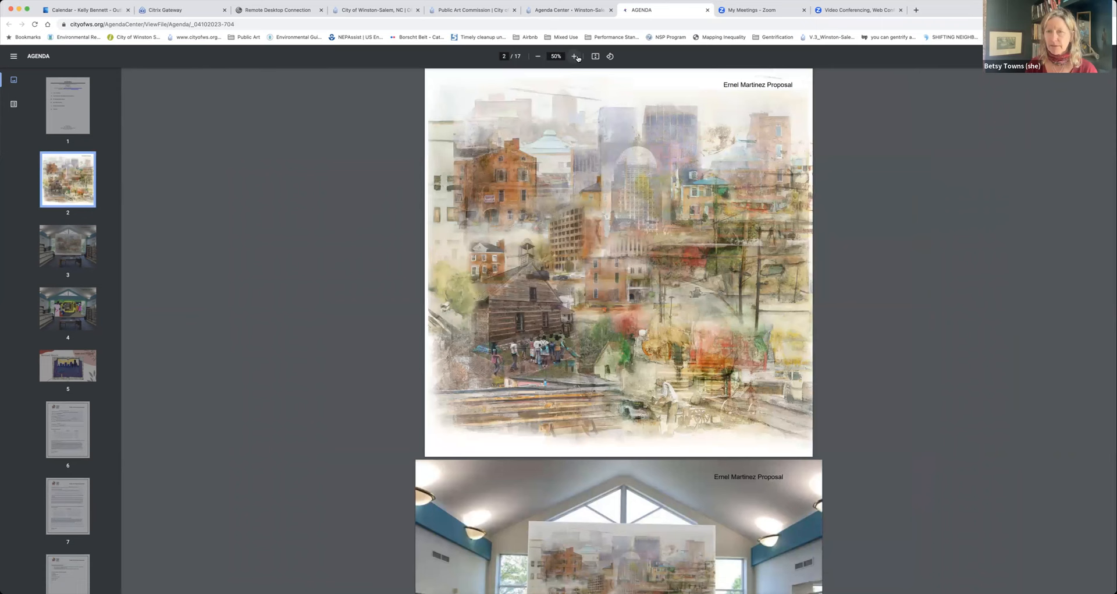
{"action": "left_click", "coordinate": [577, 56]}
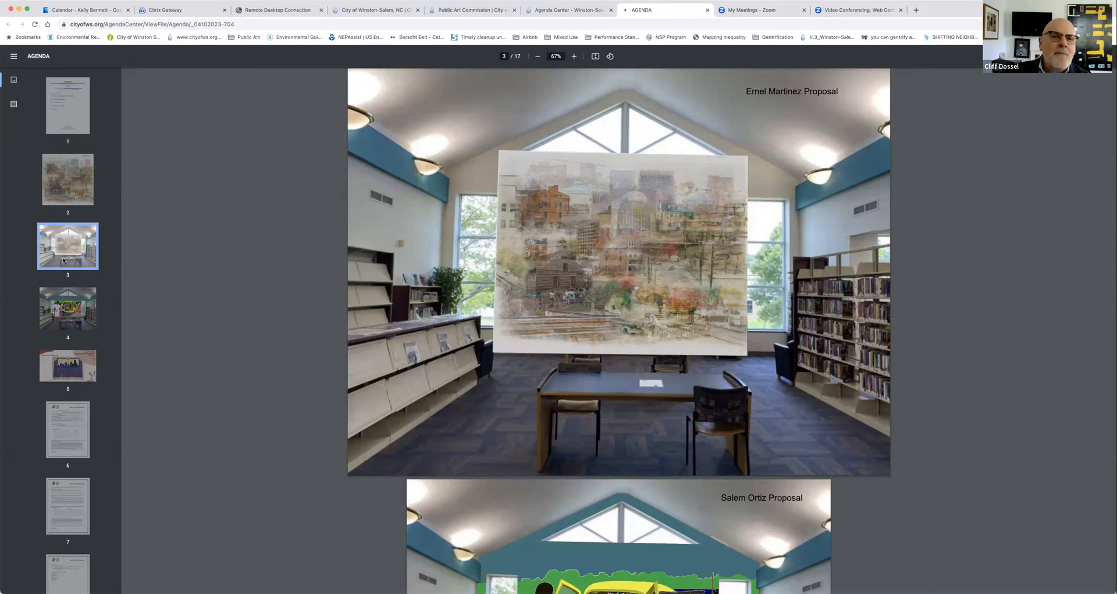
Navigate via the collage page to page 4's Salem Ortiz library mock-up
{"action": "left_click", "coordinate": [67, 180]}
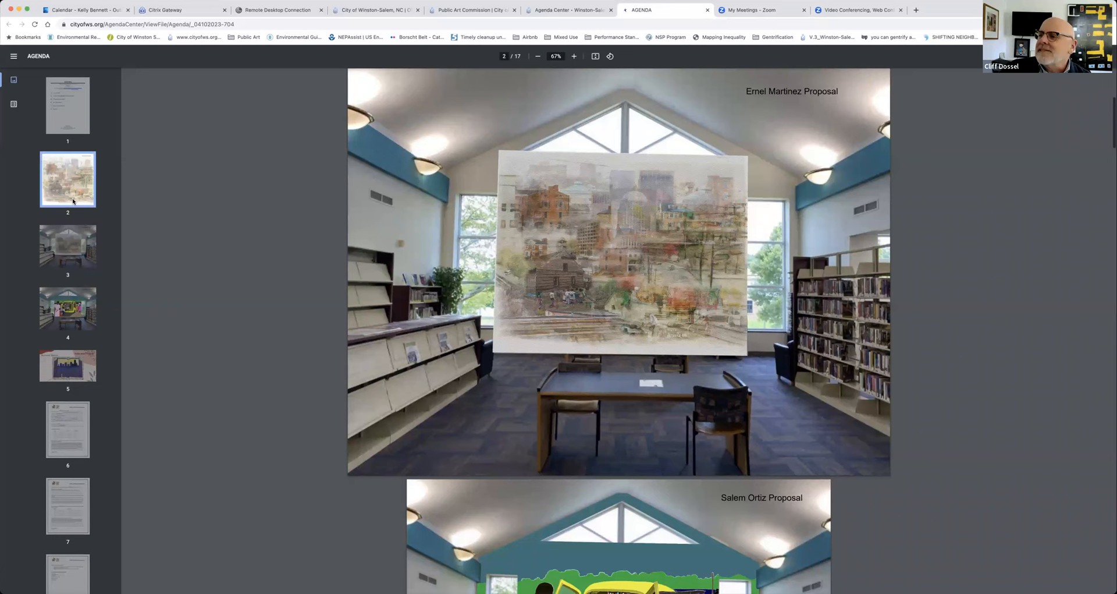
{"action": "left_click", "coordinate": [68, 308]}
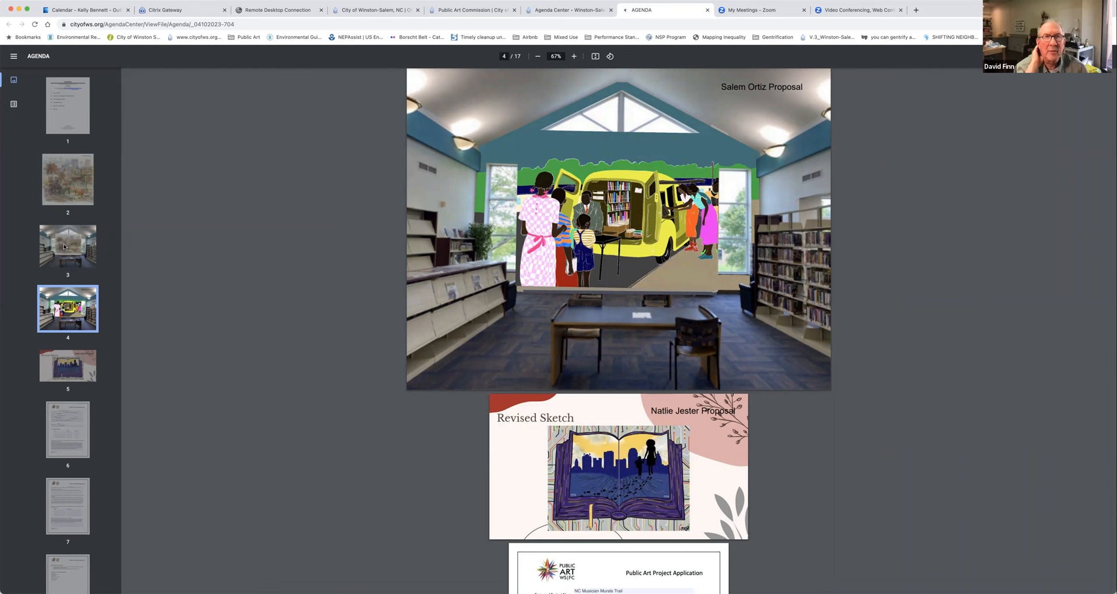
Scroll up over the Ernel Martinez library mock-up, then start a blank Chrome tab
{"action": "scroll", "scroll_direction": "up", "scroll_amount": 3}
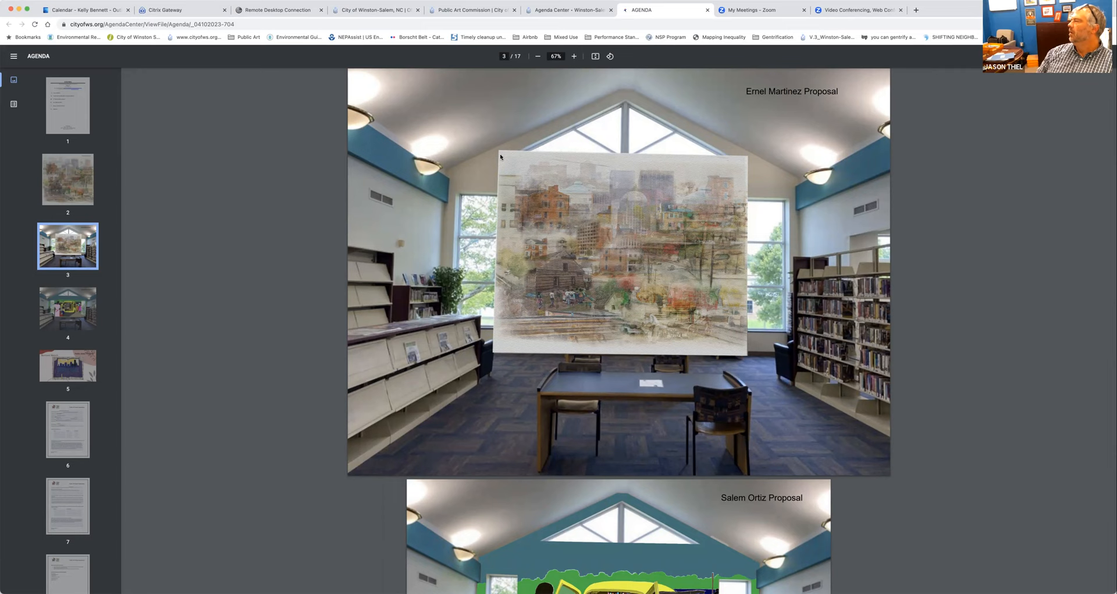
{"action": "mouse_move", "coordinate": [1064, 342]}
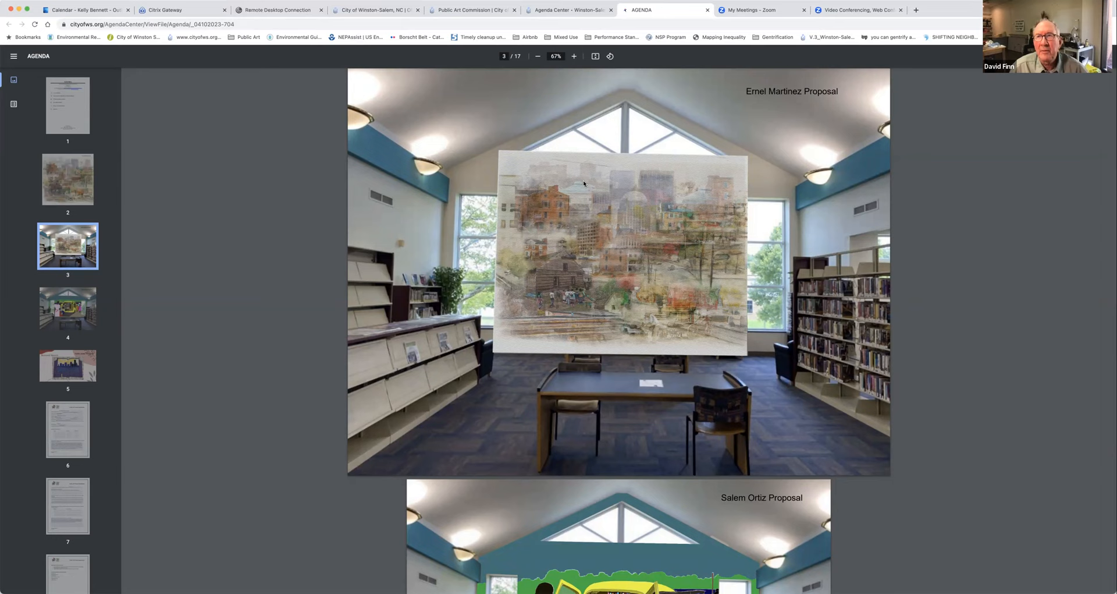
{"action": "mouse_move", "coordinate": [567, 209]}
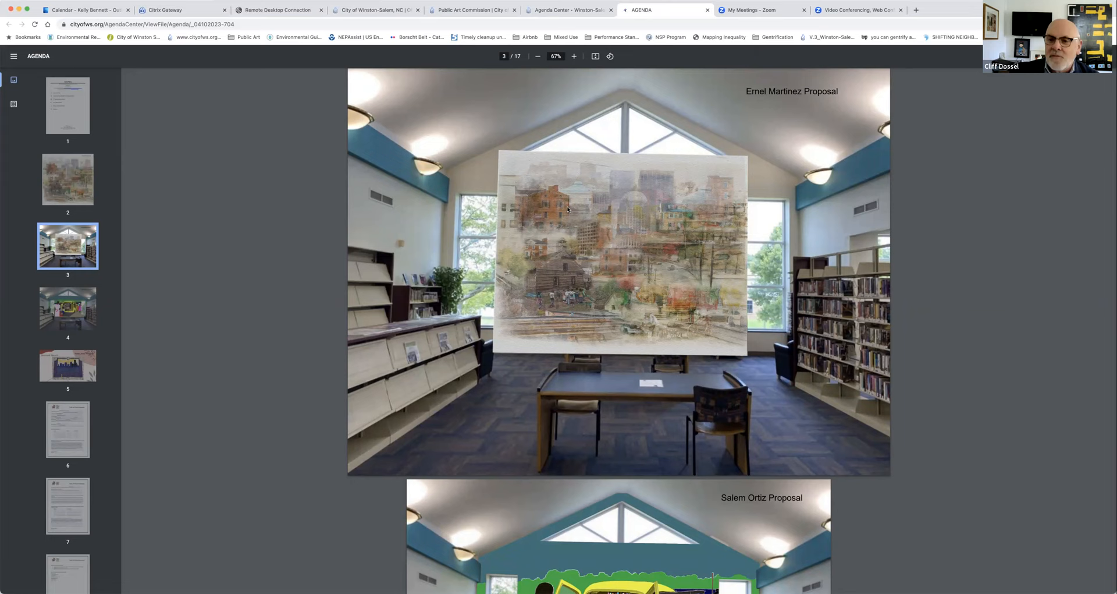
{"action": "left_click", "coordinate": [916, 9]}
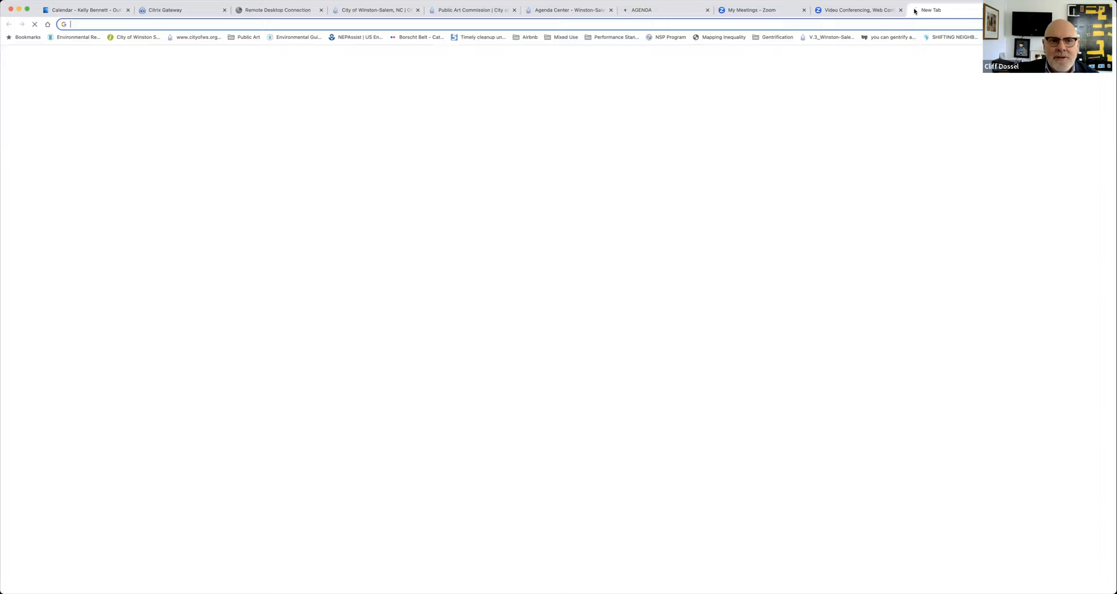
Search 'ernel martinez' and open his Mural Arts Philadelphia artist page
{"action": "type", "text": "ernel martinez"}
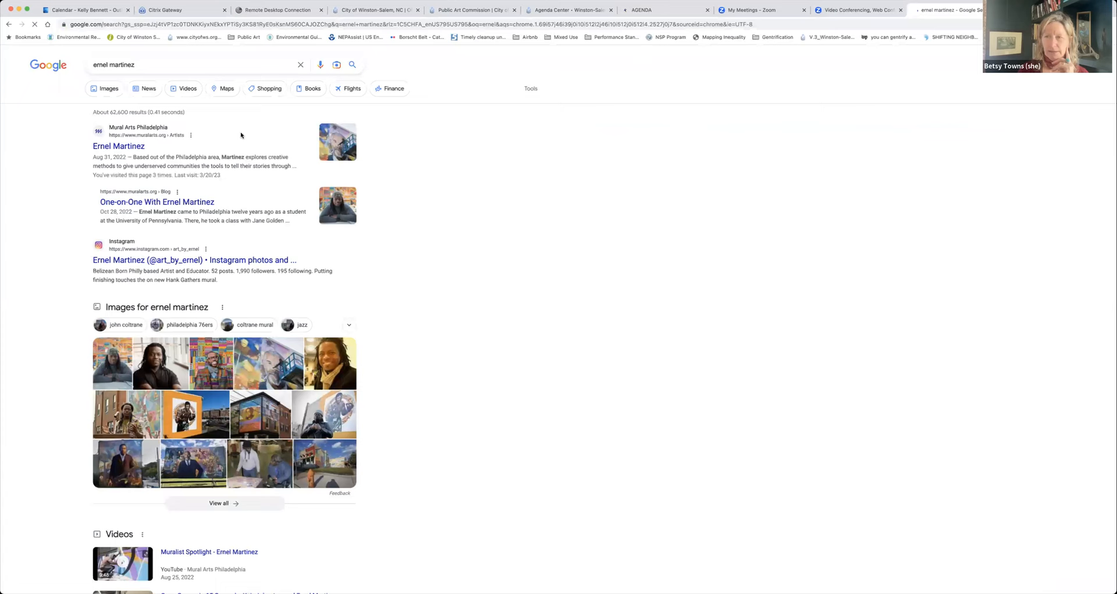
{"action": "left_click", "coordinate": [118, 147]}
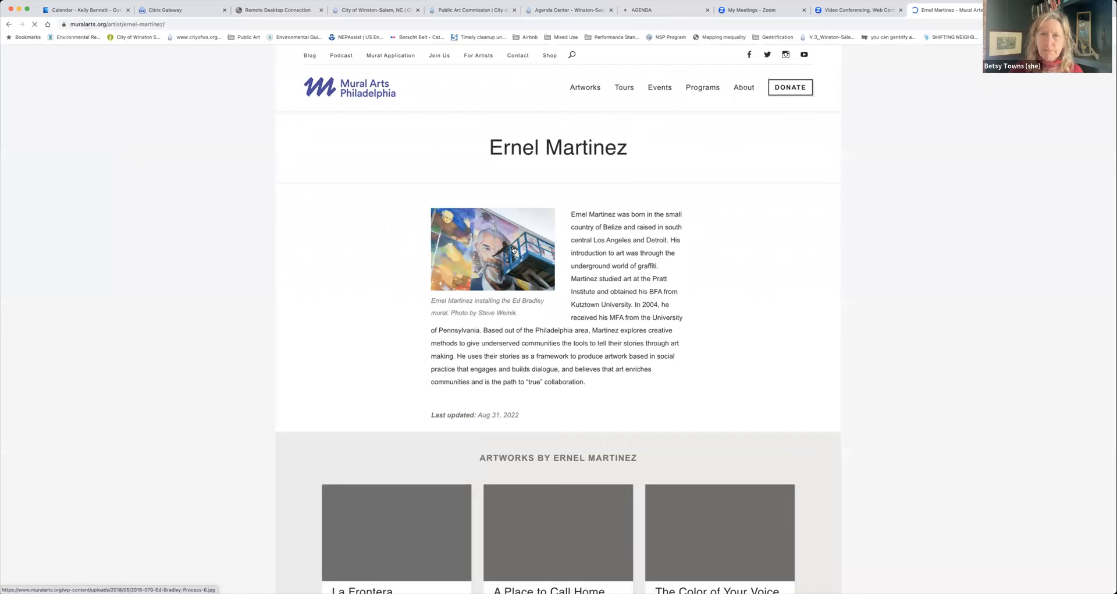
Scroll through the Artworks by Ernel Martinez grid and view the Heart of a Champion mural page
{"action": "scroll", "scroll_direction": "down", "scroll_amount": 3}
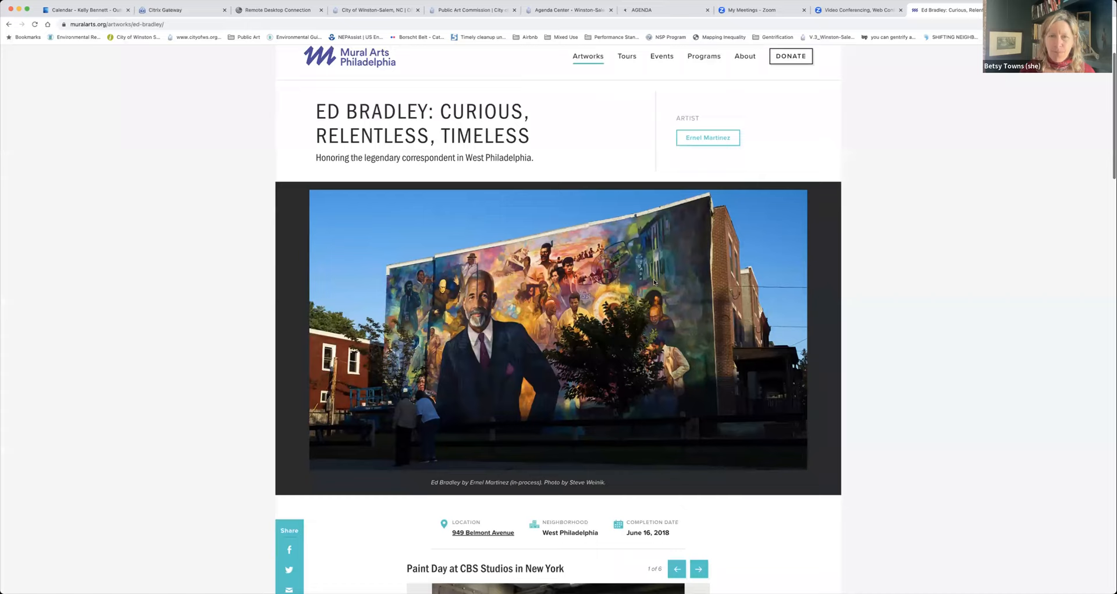
{"action": "scroll", "scroll_direction": "down", "scroll_amount": 3}
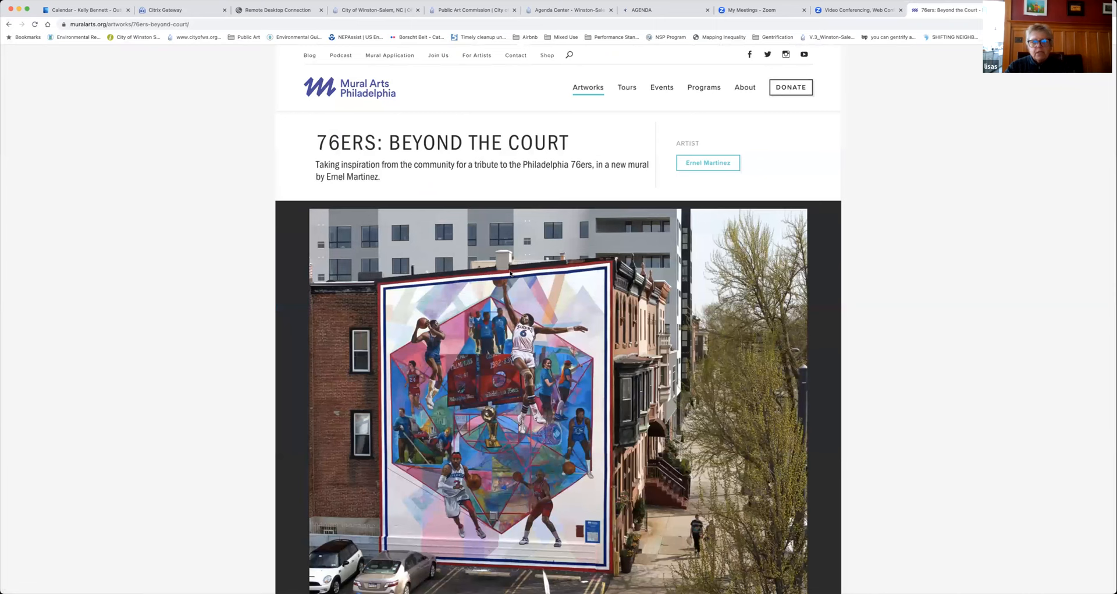
{"action": "scroll", "scroll_direction": "down", "scroll_amount": 3}
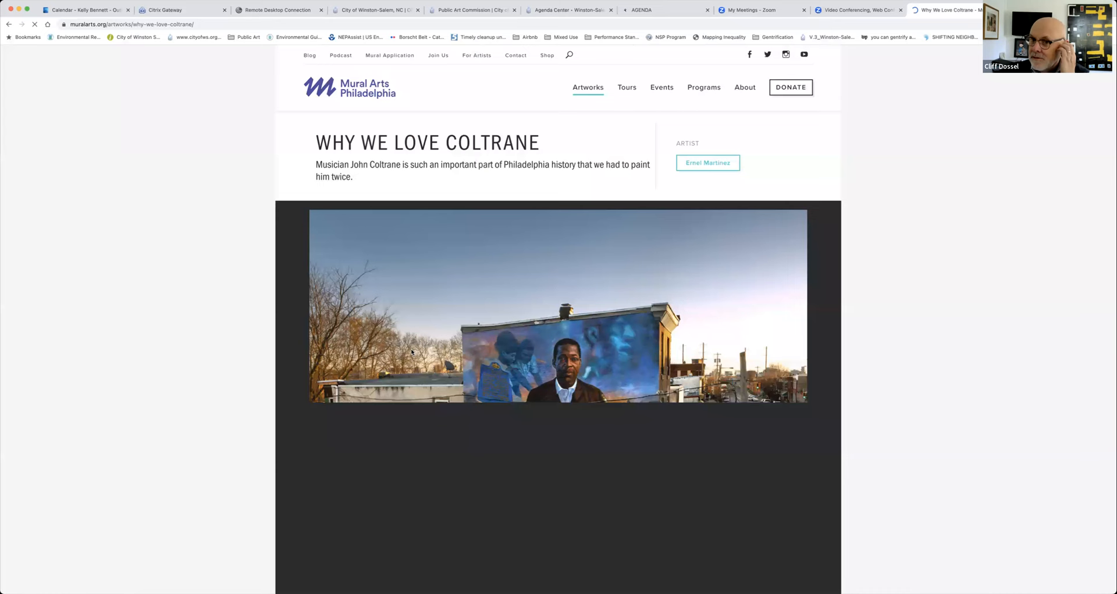
{"action": "scroll", "scroll_direction": "down", "scroll_amount": 3}
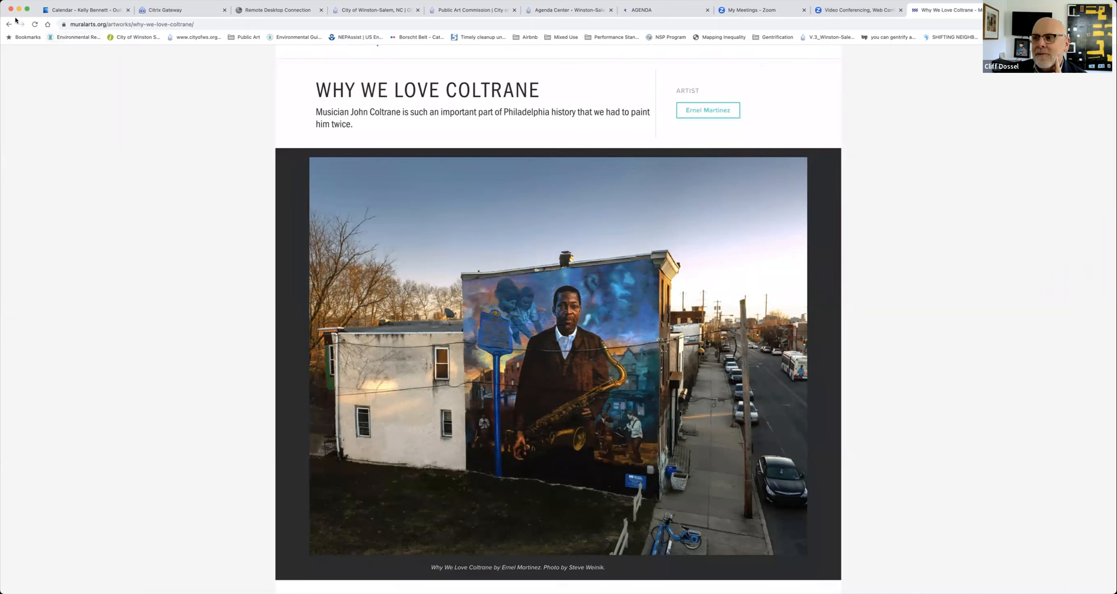
{"action": "left_click", "coordinate": [708, 110]}
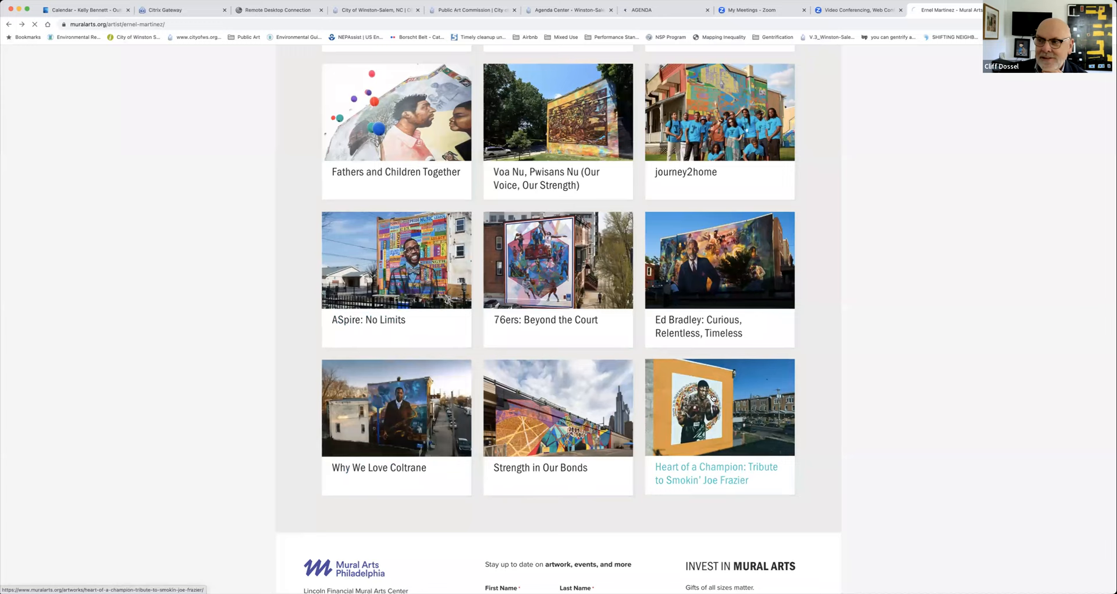
{"action": "left_click", "coordinate": [716, 474]}
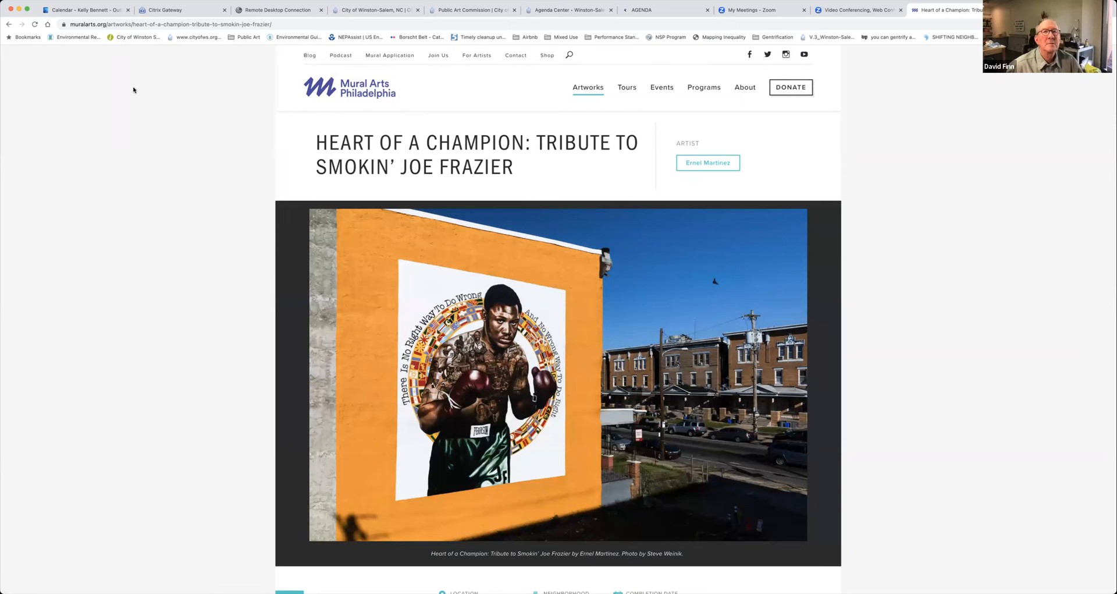
{"action": "left_click", "coordinate": [706, 163]}
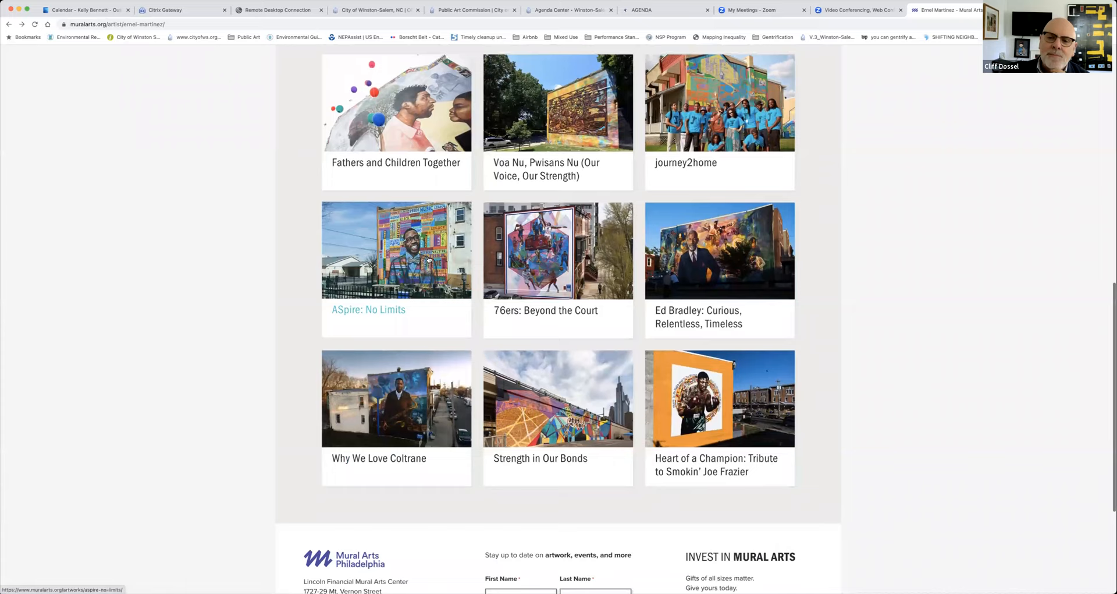
View the Fathers and Children Together and Strength in Our Bonds murals, ending back on his profile
{"action": "left_click", "coordinate": [396, 102]}
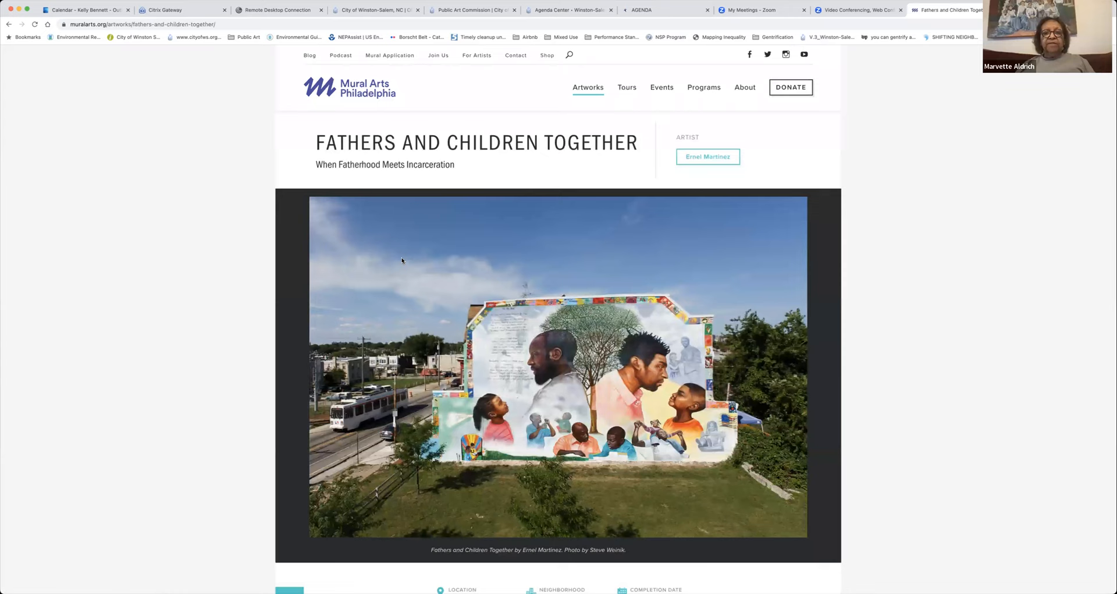
{"action": "left_click", "coordinate": [706, 157]}
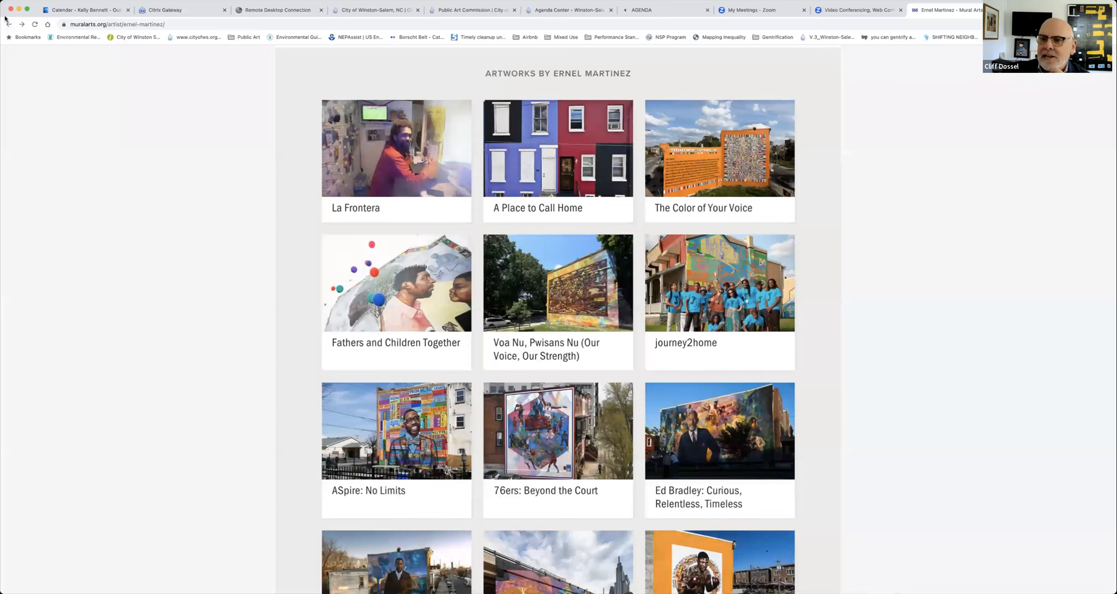
{"action": "scroll", "scroll_direction": "down", "scroll_amount": 3}
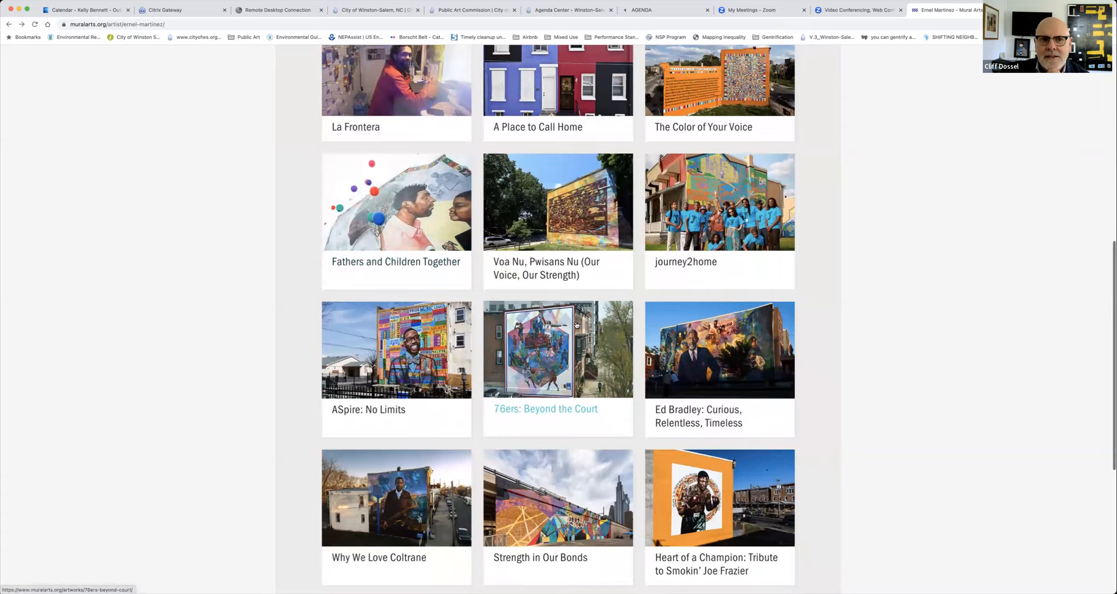
{"action": "left_click", "coordinate": [557, 497]}
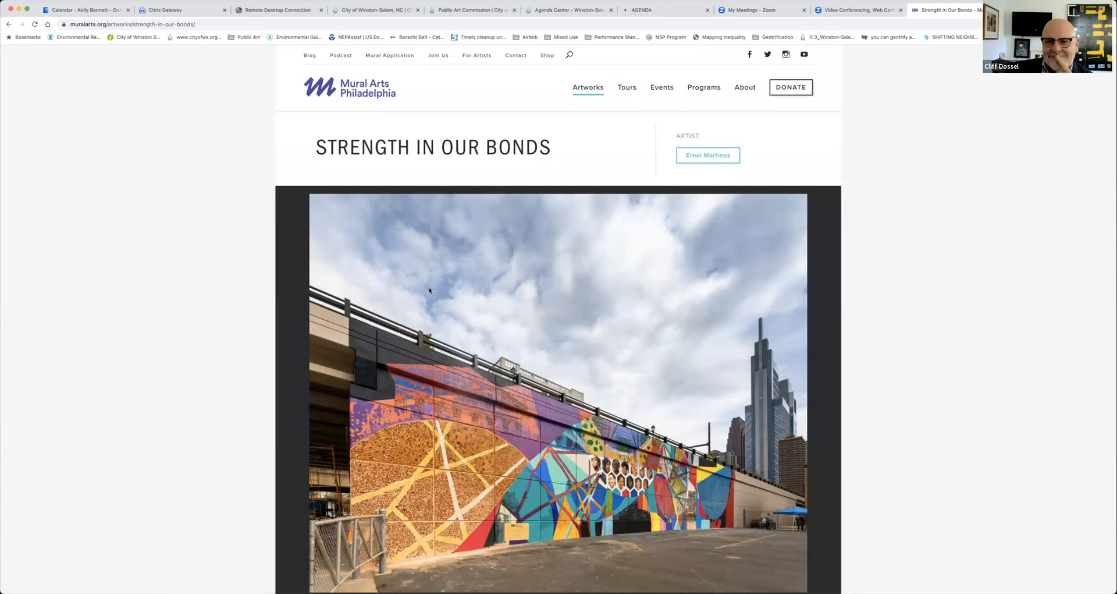
{"action": "mouse_move", "coordinate": [8, 24]}
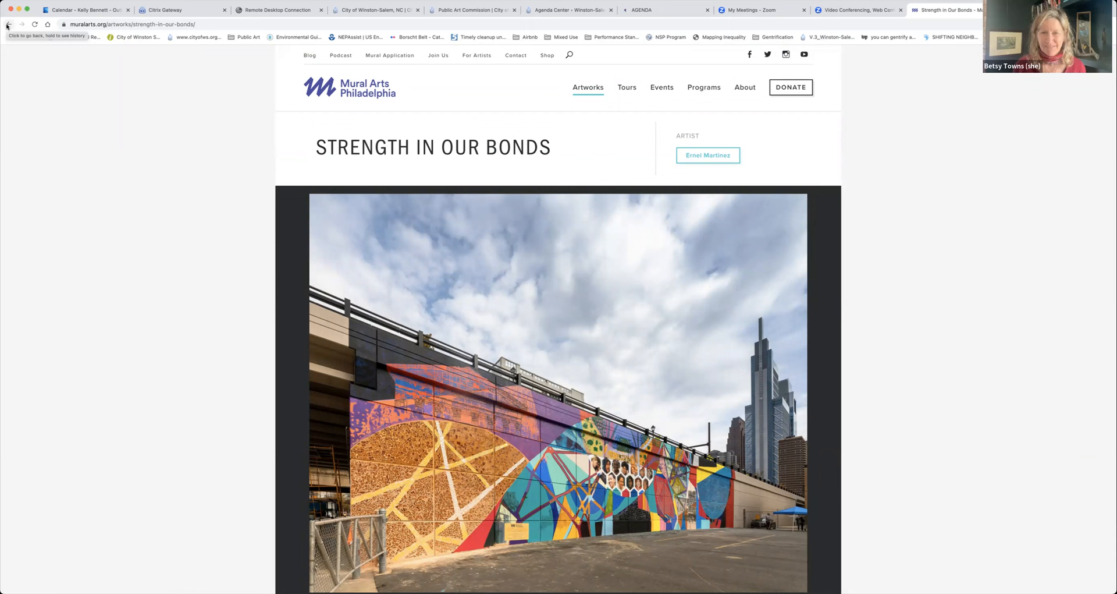
{"action": "left_click", "coordinate": [707, 154]}
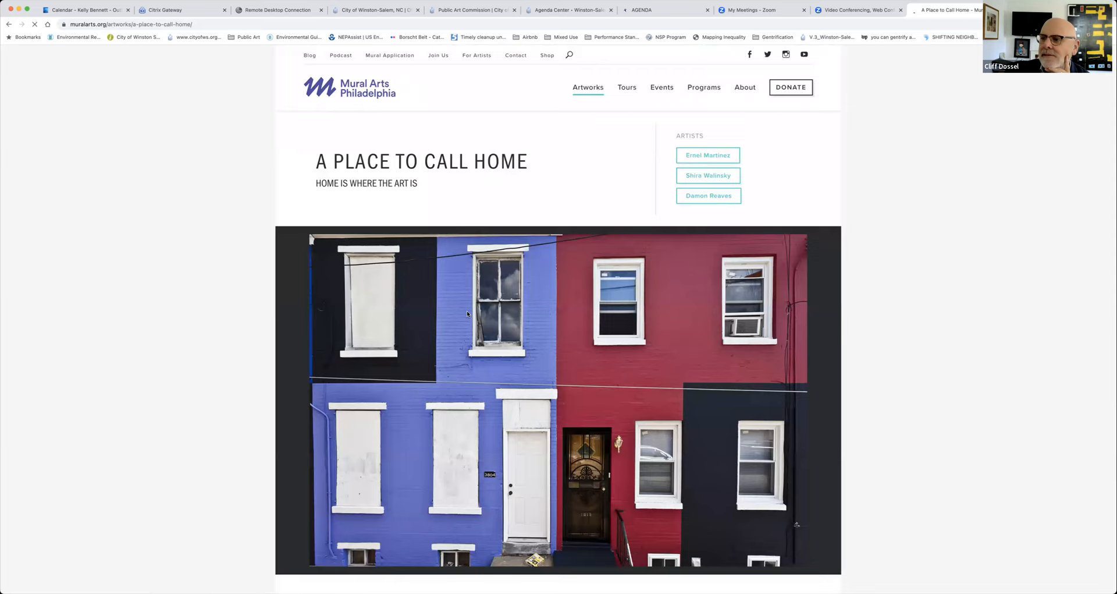
{"action": "left_click", "coordinate": [706, 154]}
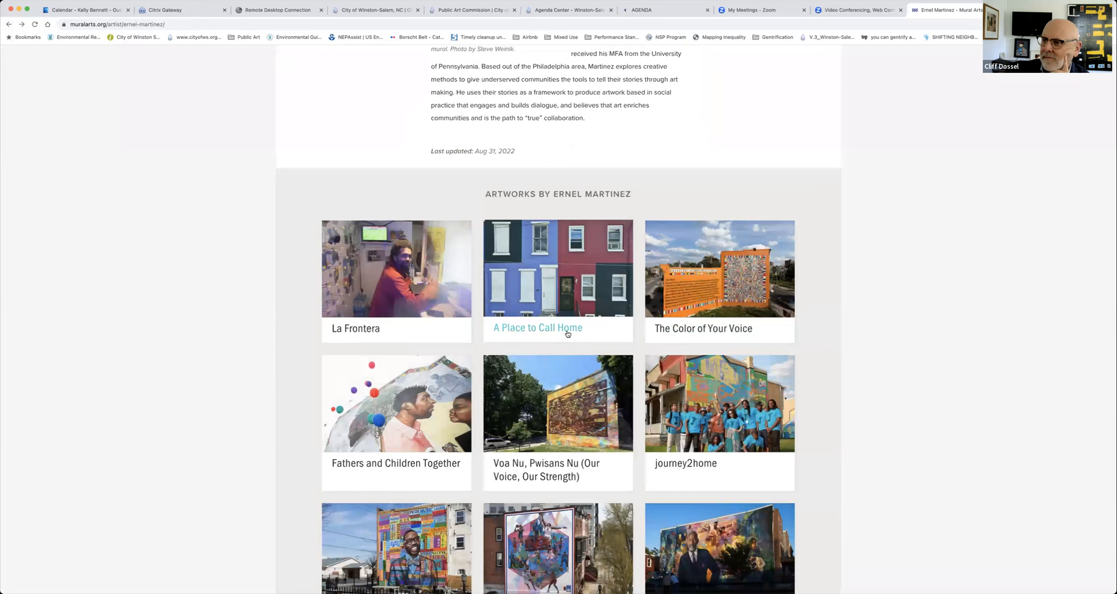
{"action": "scroll", "scroll_direction": "up", "scroll_amount": 3}
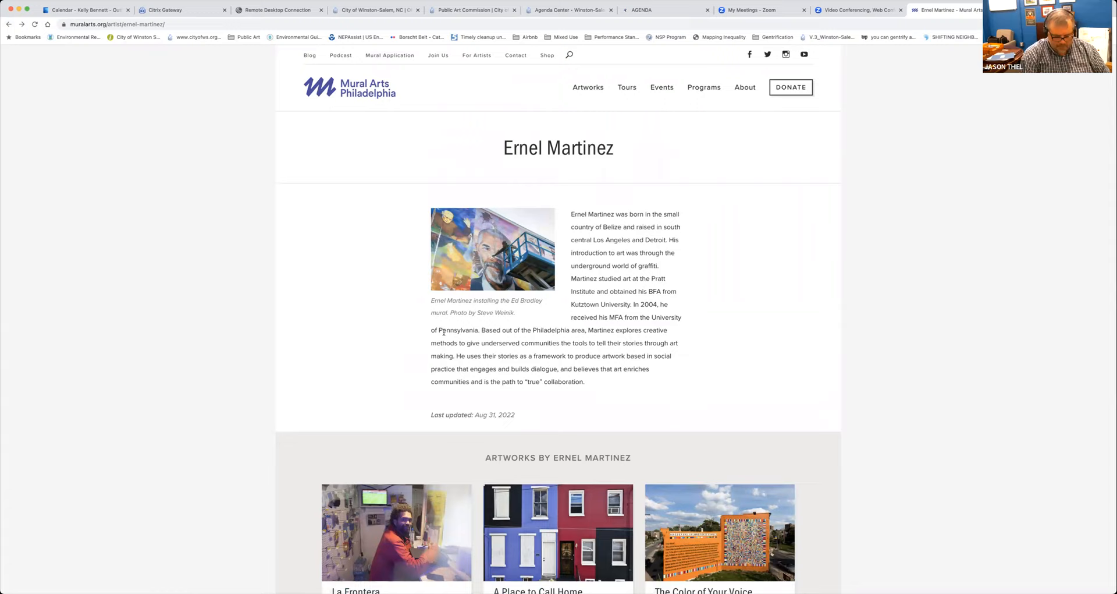
View the Ed Bradley: Curious, Relentless, Timeless mural page, then switch back to the agenda PDF tab
{"action": "left_click", "coordinate": [493, 248]}
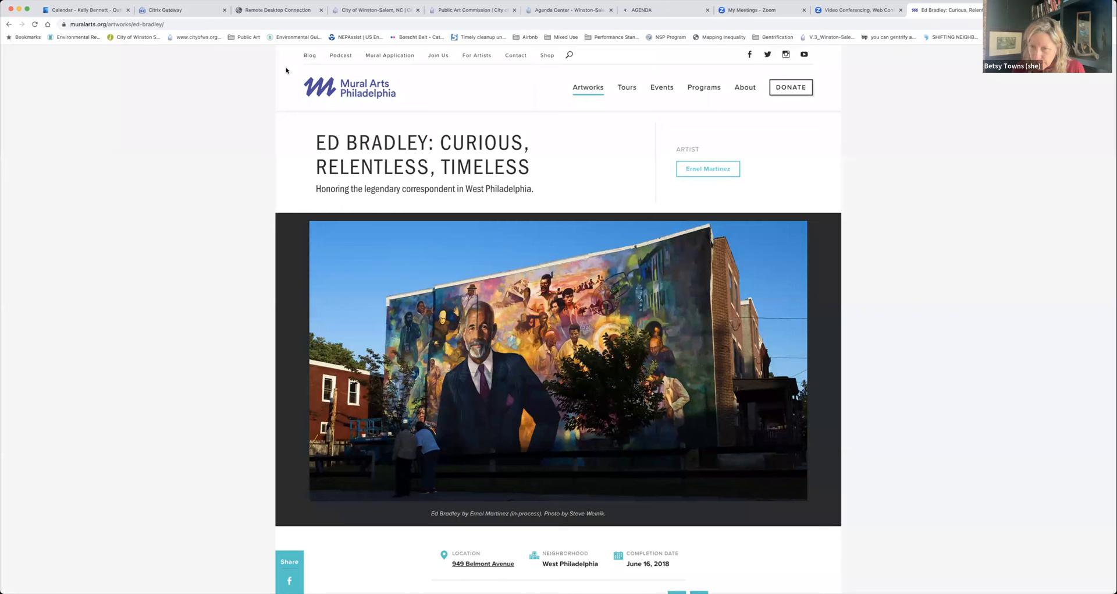
{"action": "left_click", "coordinate": [639, 9]}
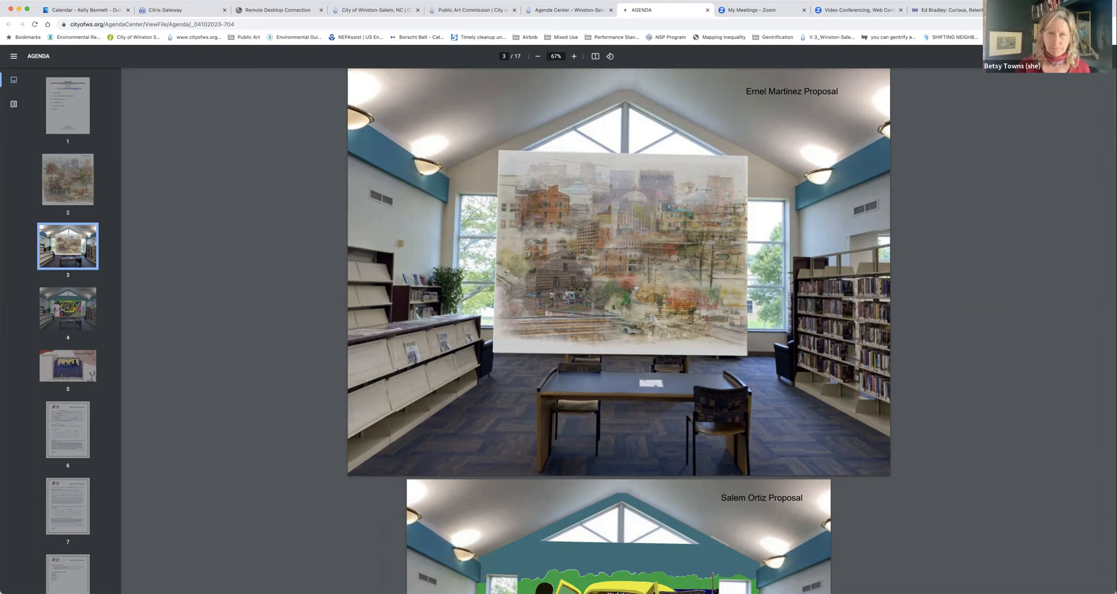
{"action": "mouse_move", "coordinate": [859, 10]}
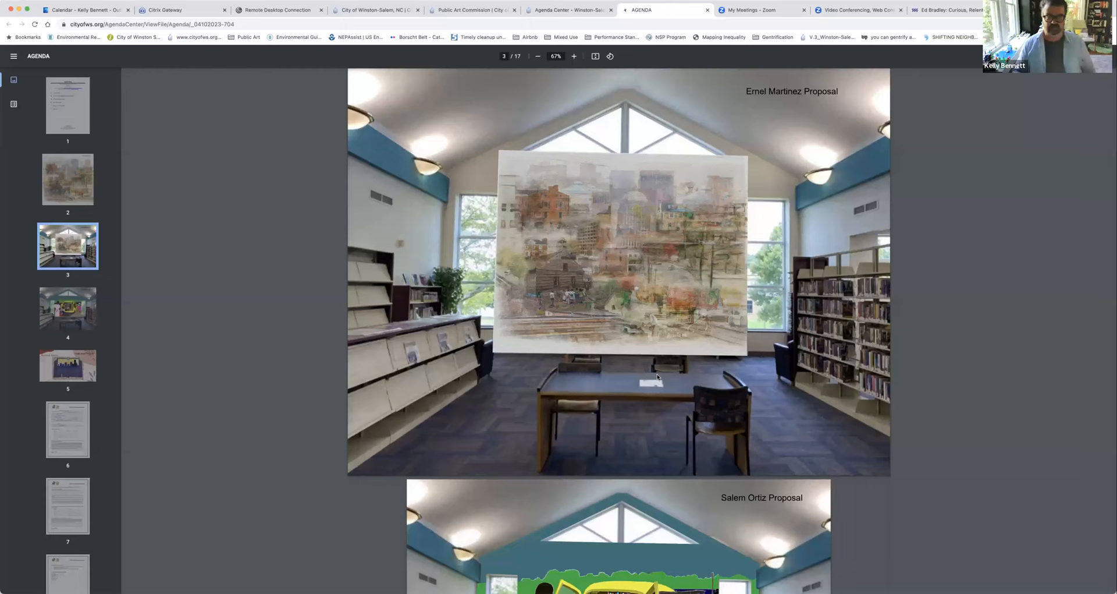
{"action": "scroll", "scroll_direction": "down", "scroll_amount": 3}
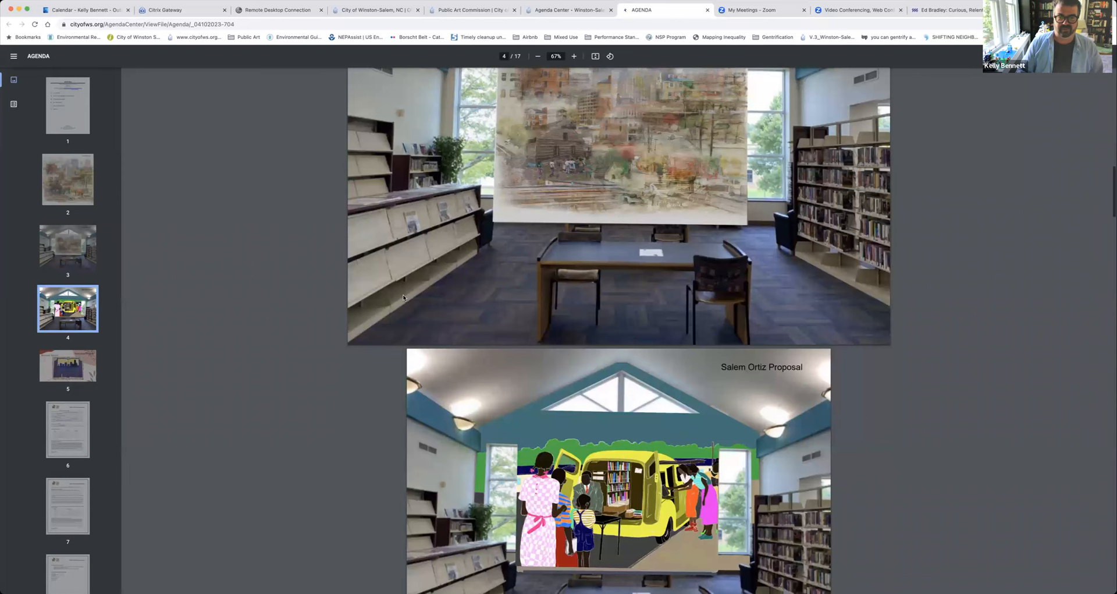
{"action": "scroll", "scroll_direction": "down", "scroll_amount": 3}
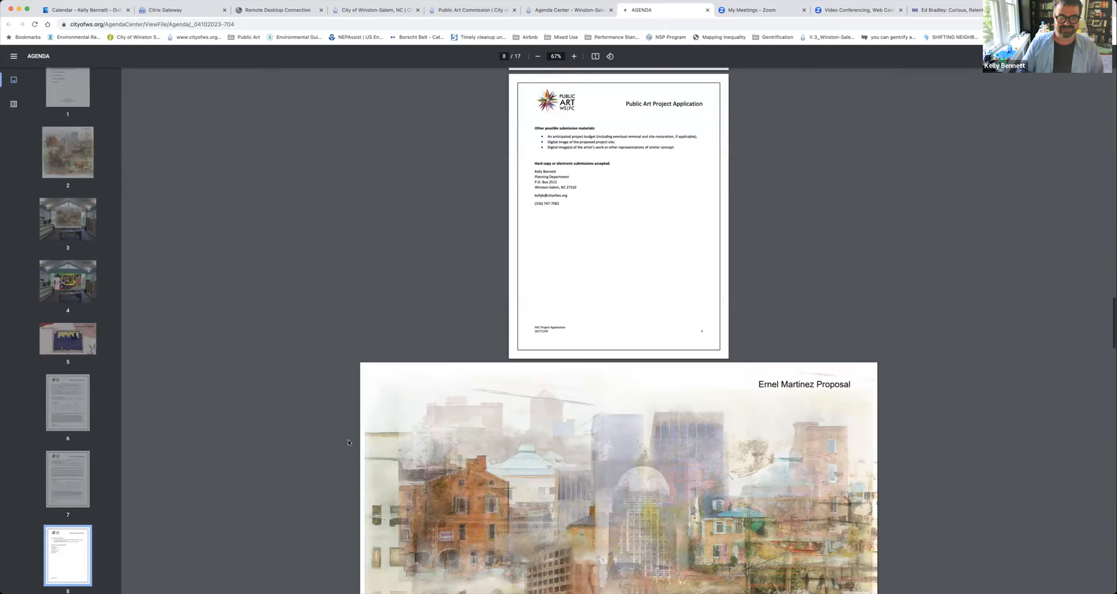
{"action": "scroll", "scroll_direction": "down", "scroll_amount": 3}
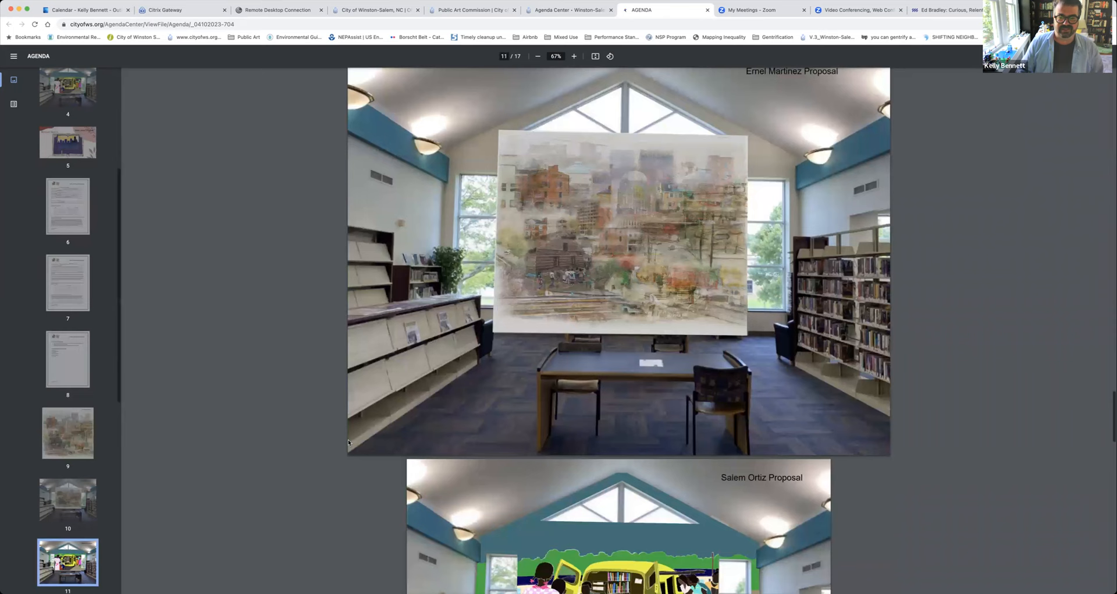
{"action": "scroll", "scroll_direction": "down", "scroll_amount": 3}
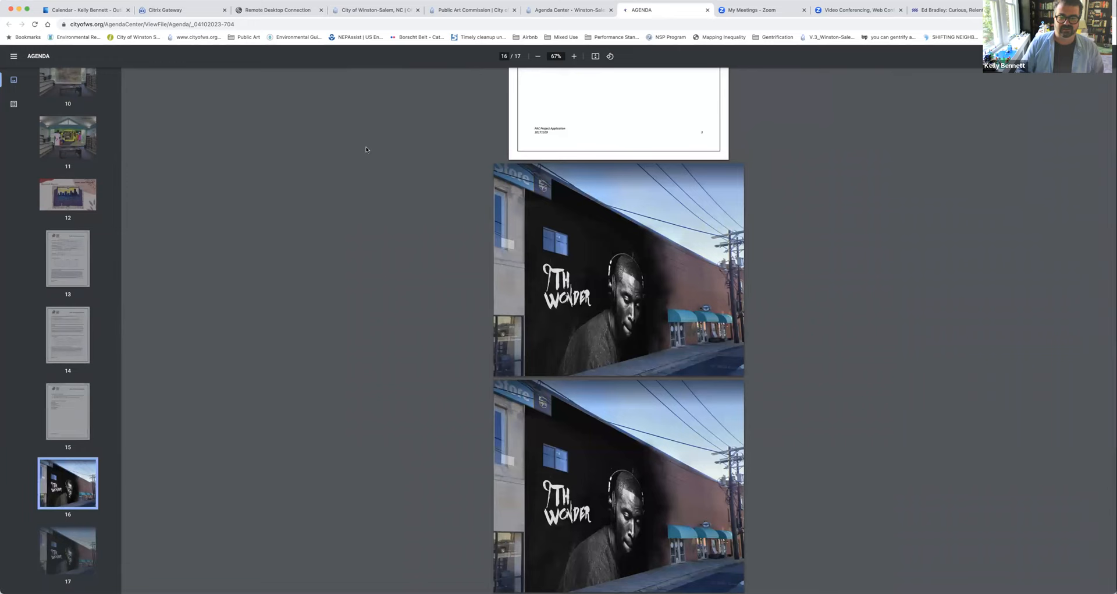
{"action": "mouse_move", "coordinate": [571, 194]}
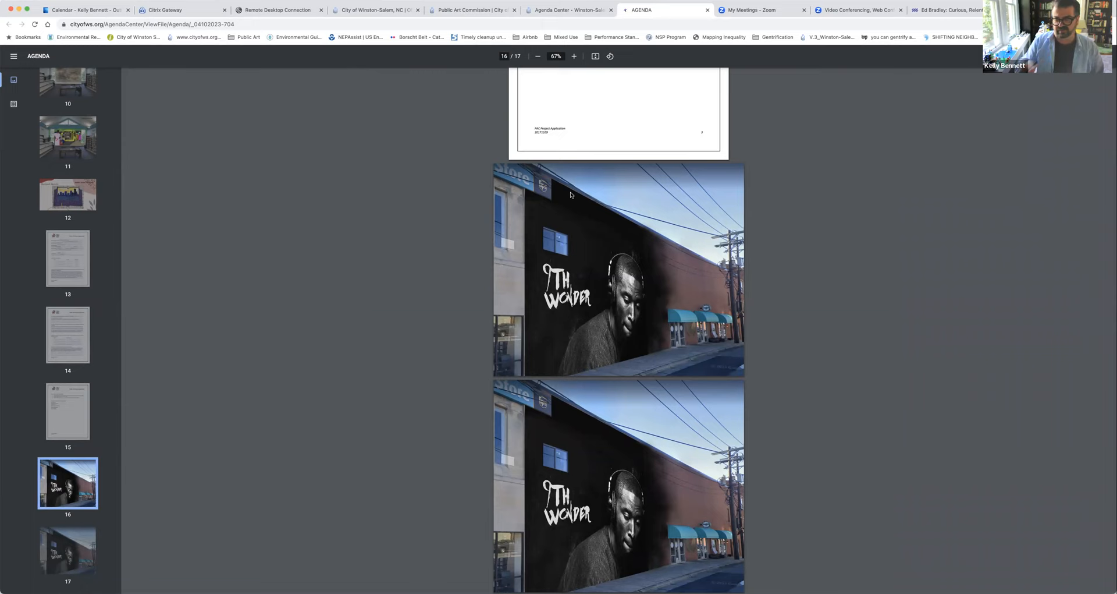
{"action": "mouse_move", "coordinate": [895, 295]}
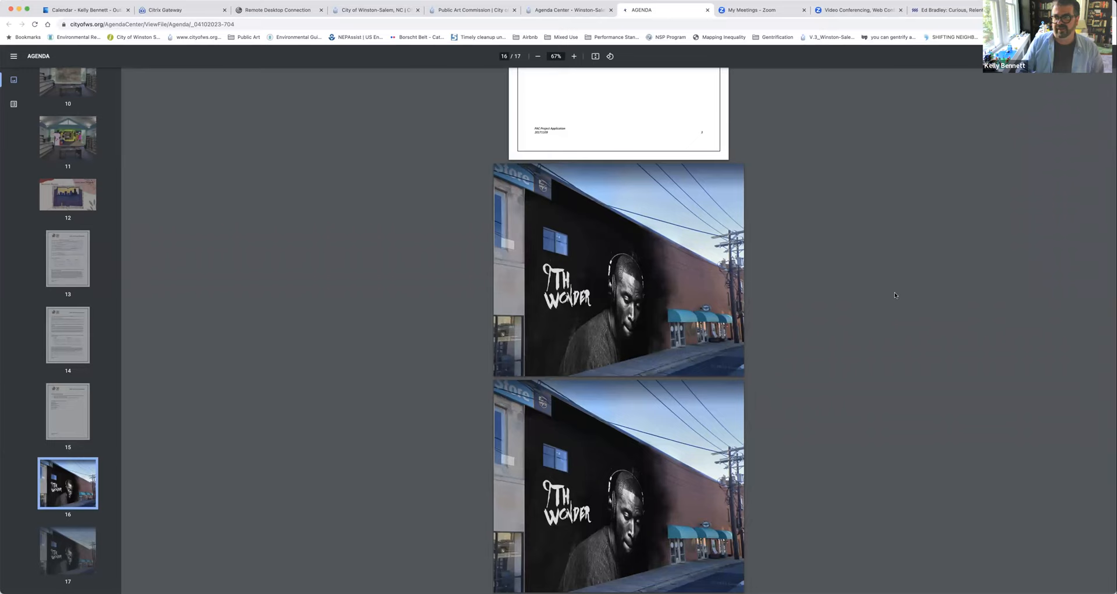
{"action": "mouse_move", "coordinate": [488, 455]}
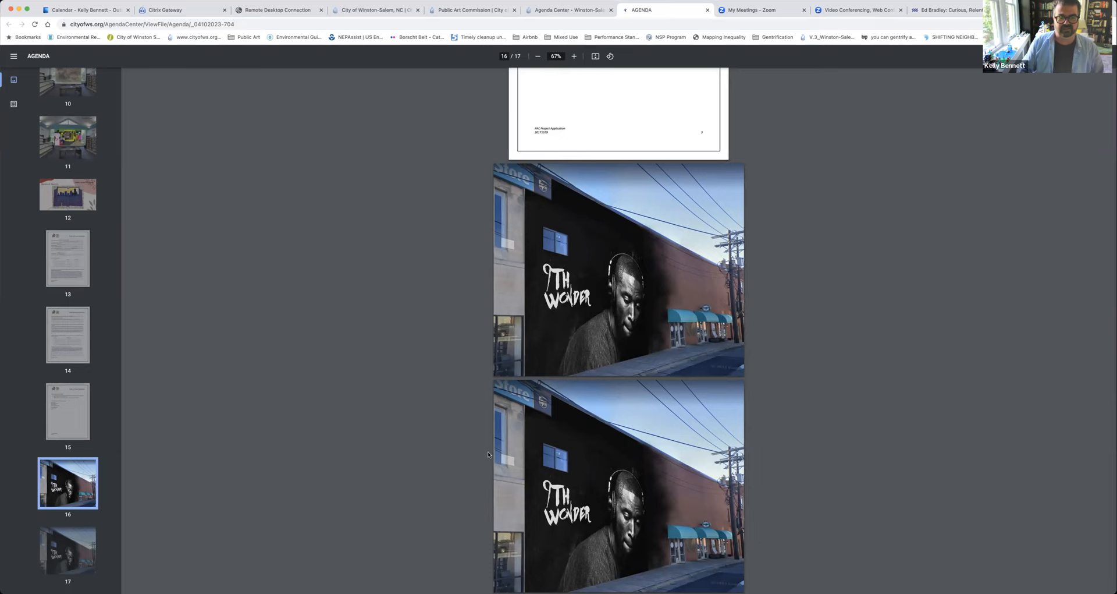
{"action": "mouse_move", "coordinate": [522, 321]}
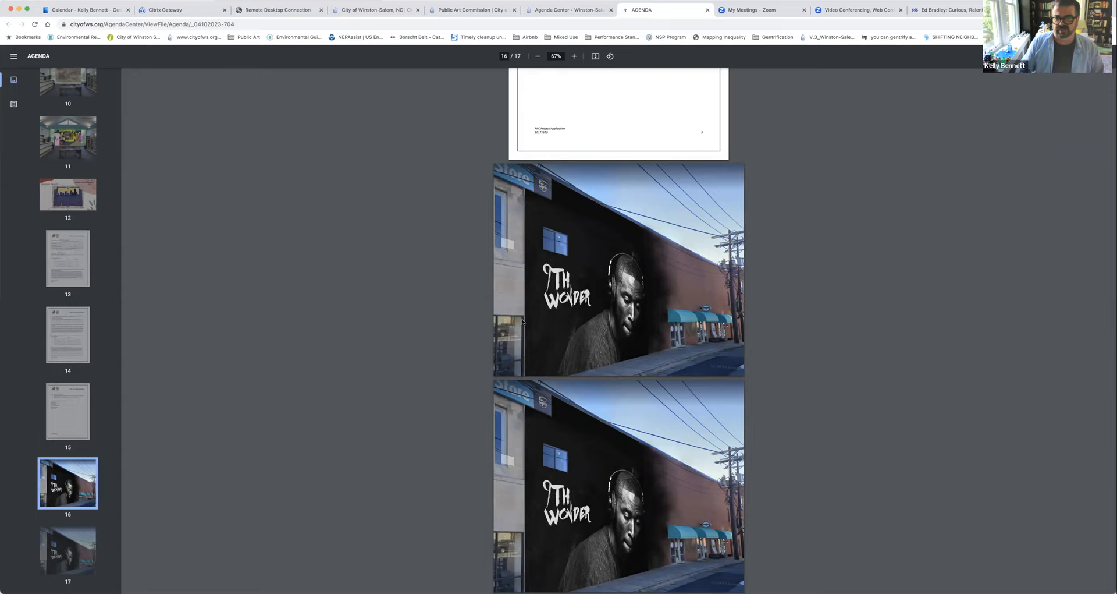
{"action": "mouse_move", "coordinate": [488, 305]}
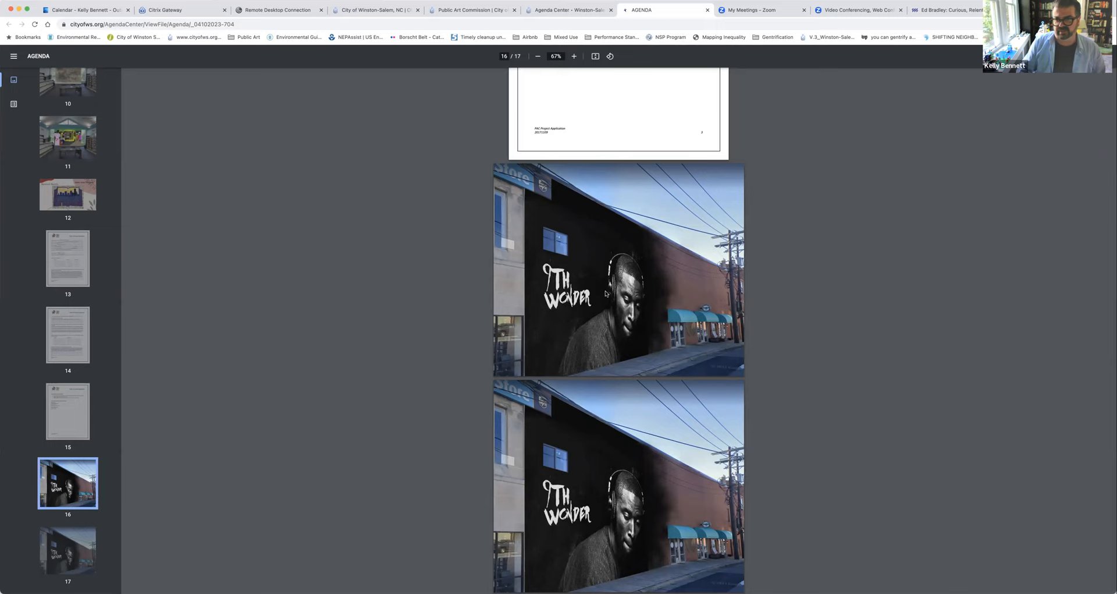
Zoom the 9th Wonder mural mock-up on page 16 from 67% to 125%
{"action": "left_click", "coordinate": [574, 56]}
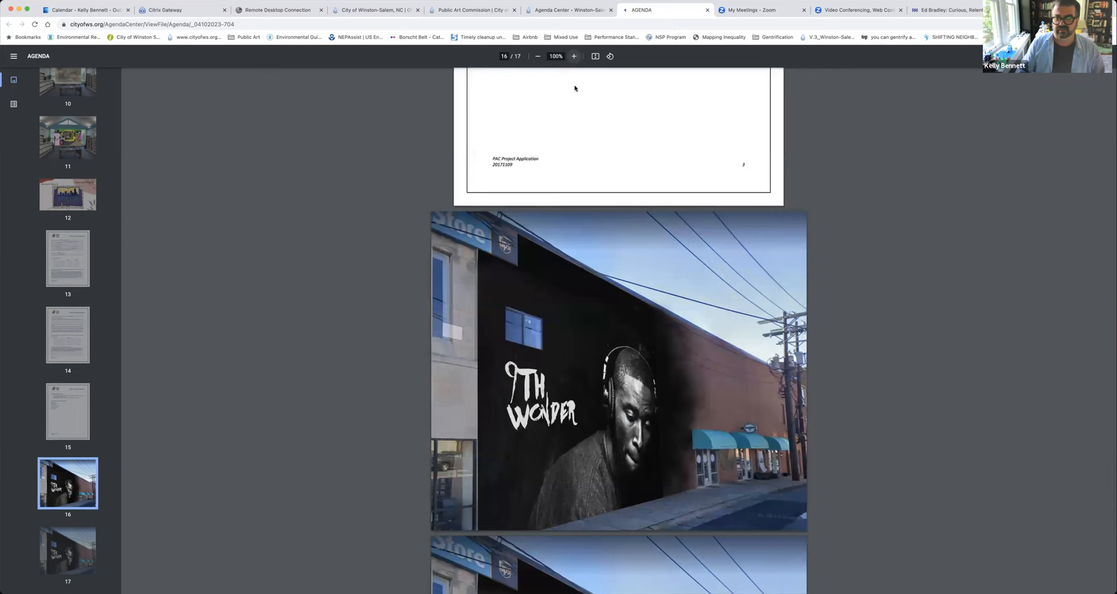
{"action": "left_click", "coordinate": [574, 56]}
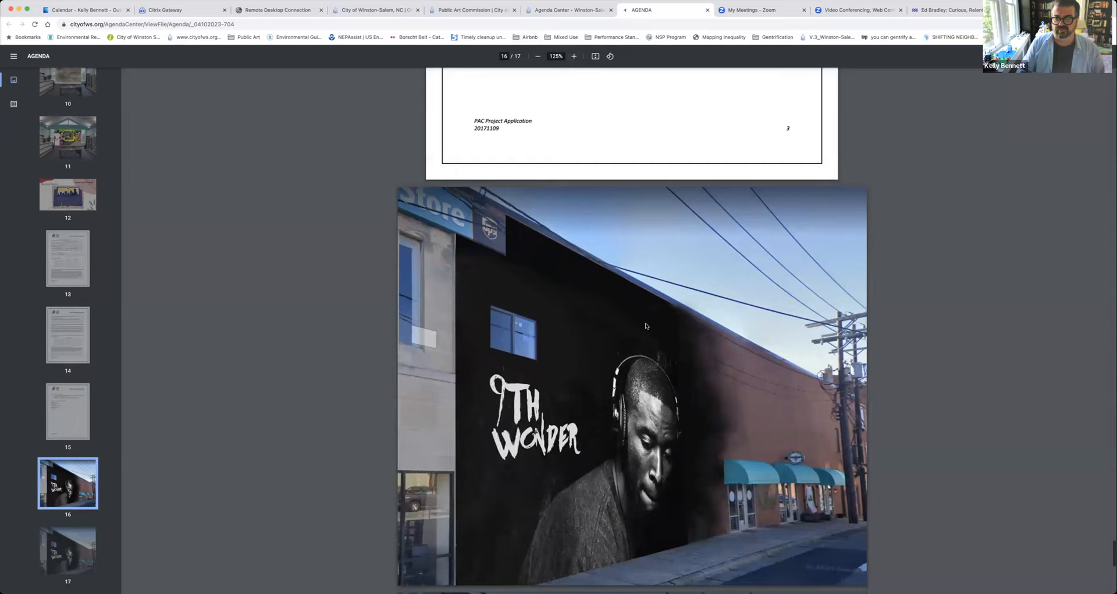
{"action": "scroll", "scroll_direction": "down", "scroll_amount": 3}
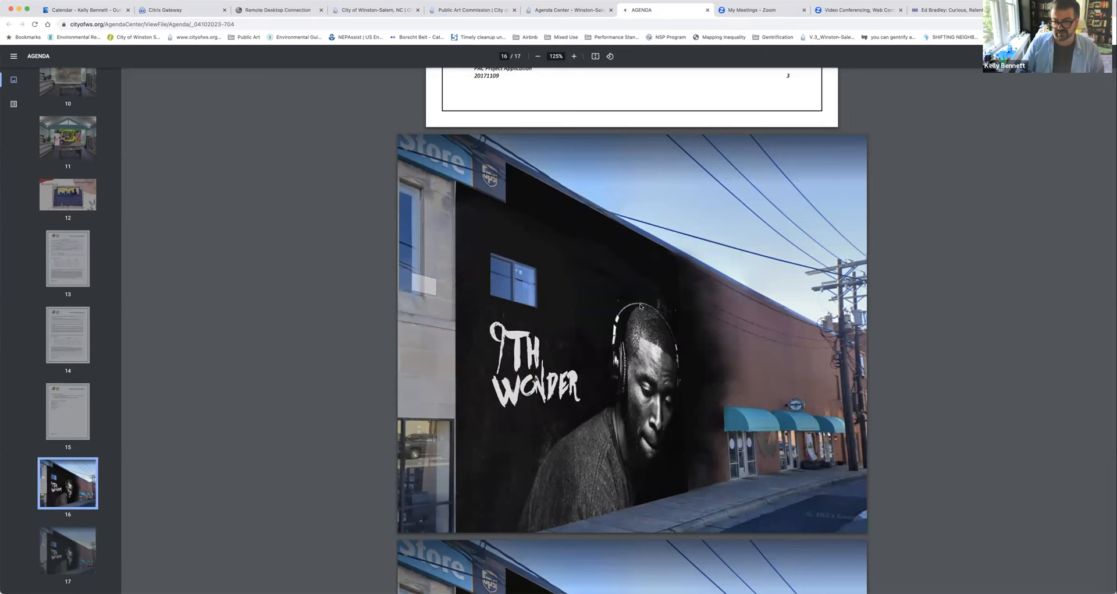
{"action": "mouse_move", "coordinate": [519, 251]}
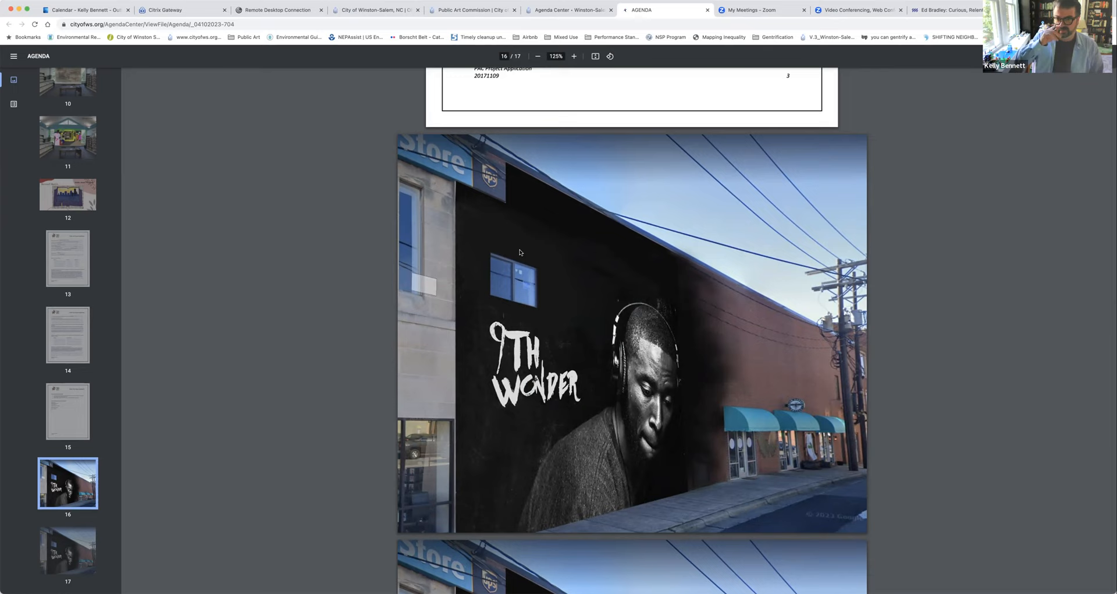
{"action": "mouse_move", "coordinate": [741, 209]}
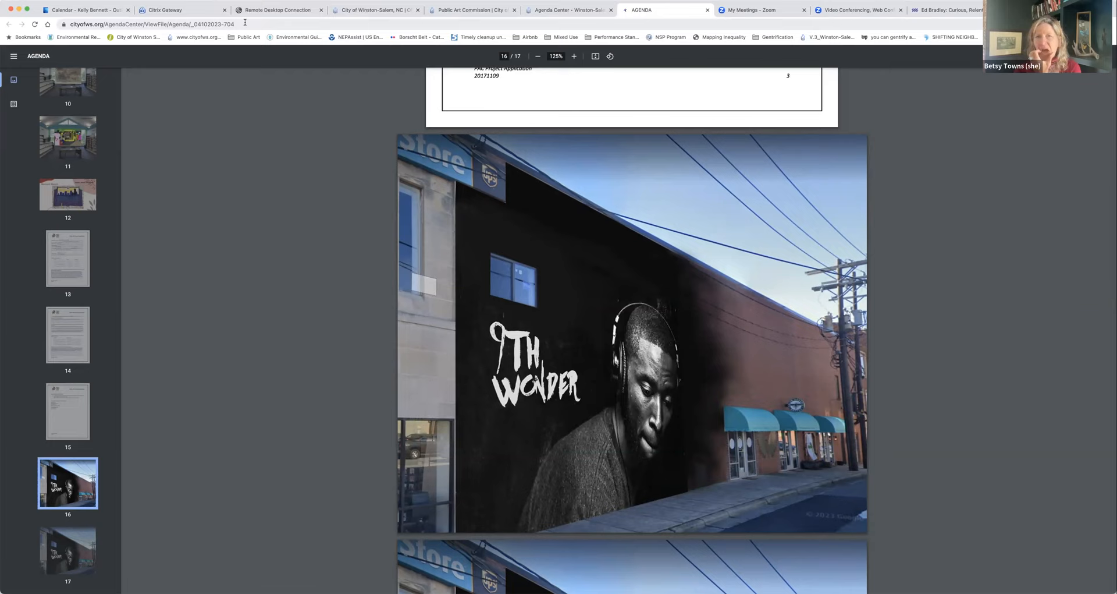
Zoom the mural design to 200% and scroll around it for a closer look
{"action": "left_click", "coordinate": [574, 56]}
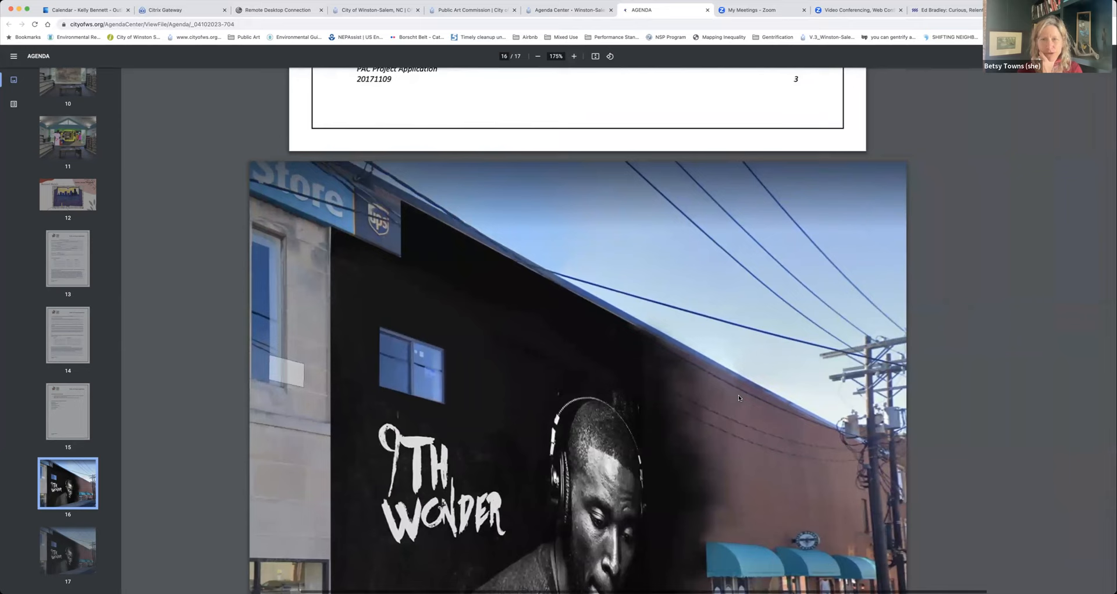
{"action": "left_click", "coordinate": [573, 56]}
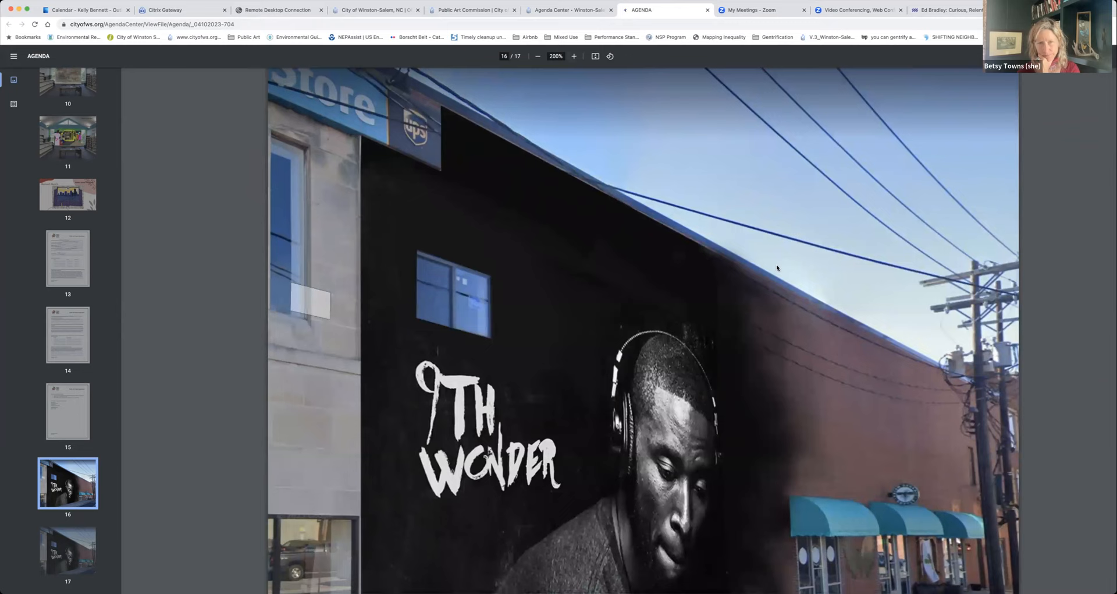
{"action": "scroll", "scroll_direction": "up", "scroll_amount": 3}
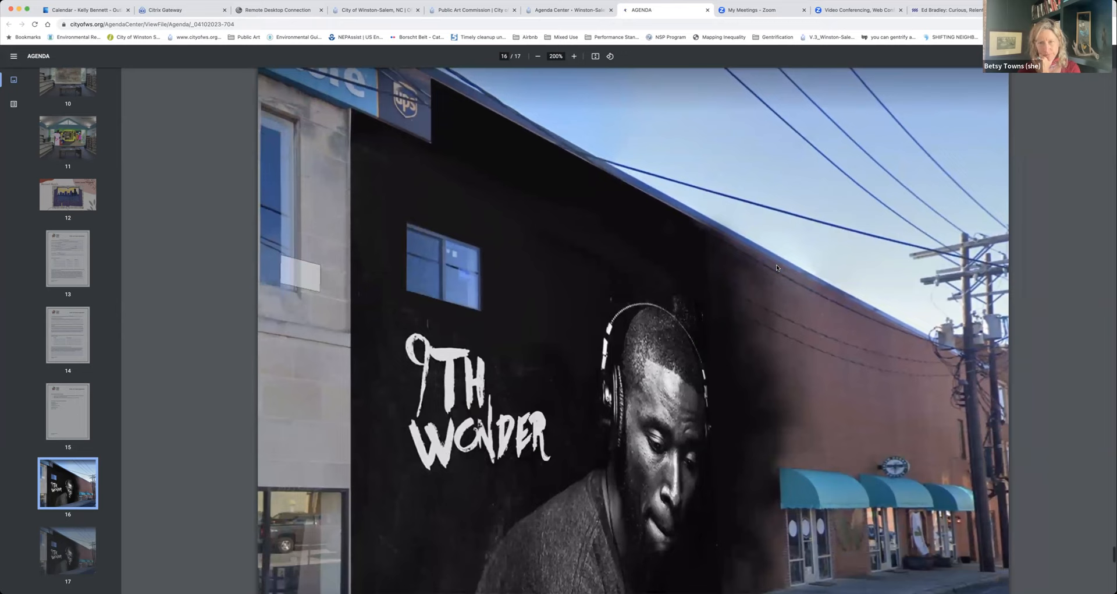
{"action": "scroll", "scroll_direction": "down", "scroll_amount": 3}
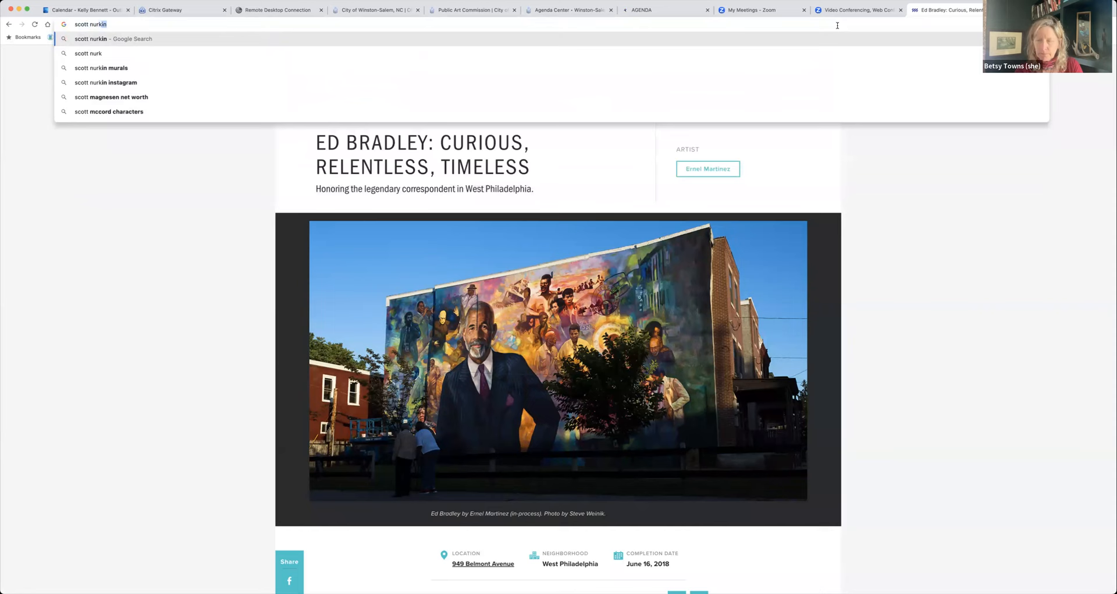
Search Google for the Scott Nurkin Nina Simone mural and view an image result
{"action": "type", "text": "nina simone mur"}
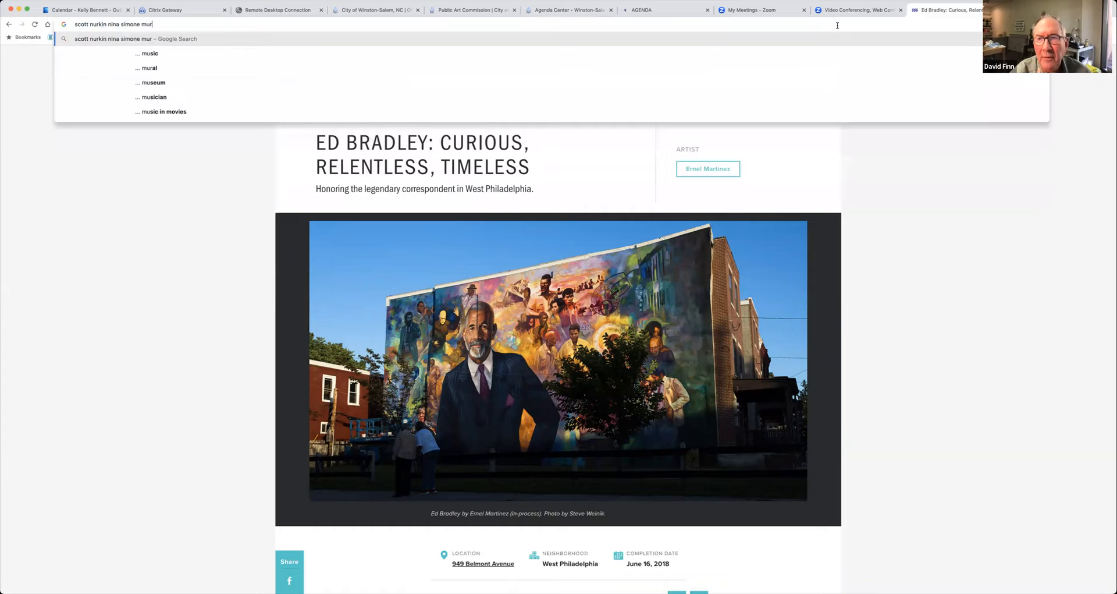
{"action": "key", "text": "Return"}
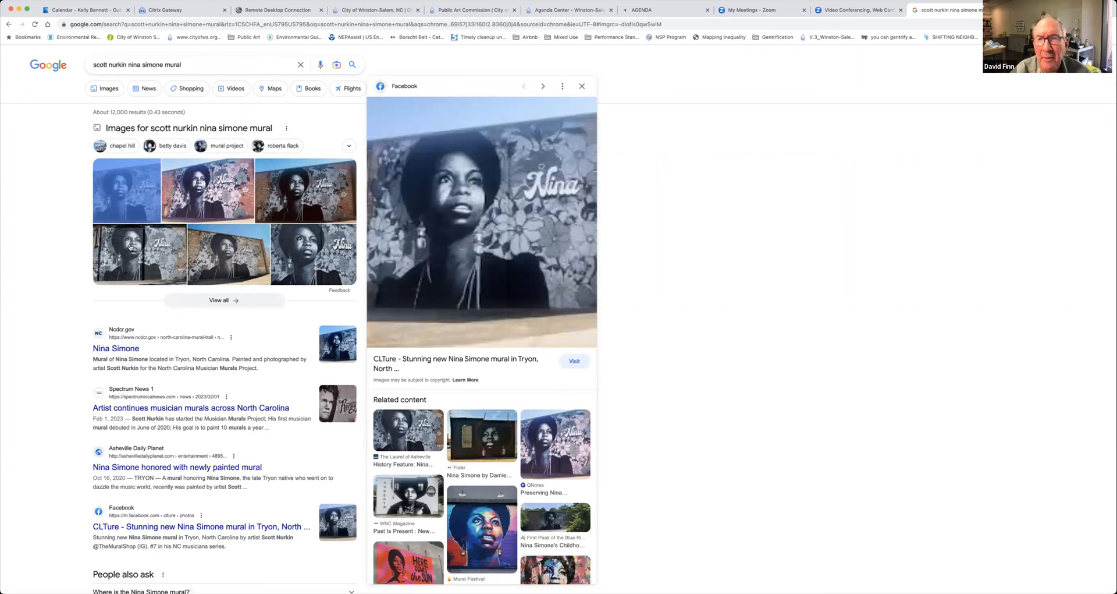
{"action": "left_click", "coordinate": [543, 85]}
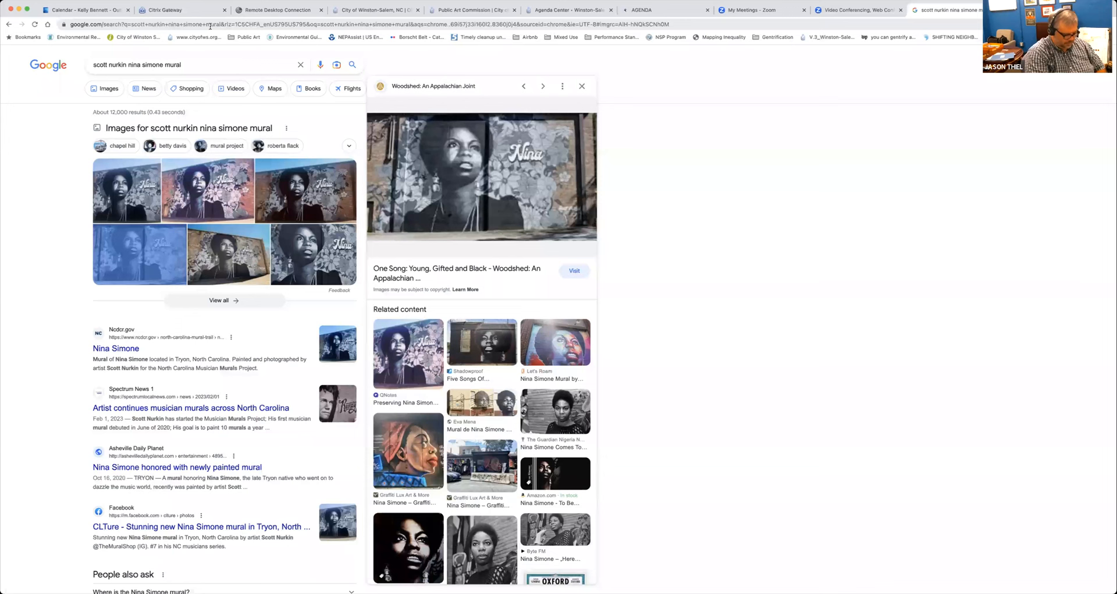
Search for 550 N Liberty St, Winston-Salem NC to bring up its map
{"action": "type", "text": "5509"}
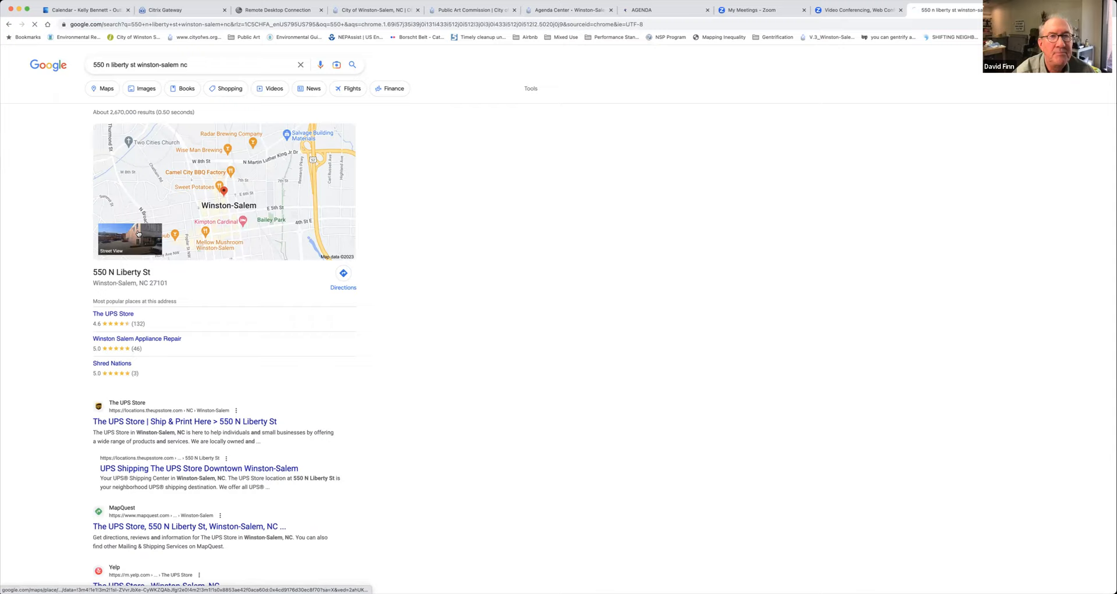
Show 550 N Liberty St in Street View with the building and adjacent parking lot
{"action": "left_click", "coordinate": [129, 235]}
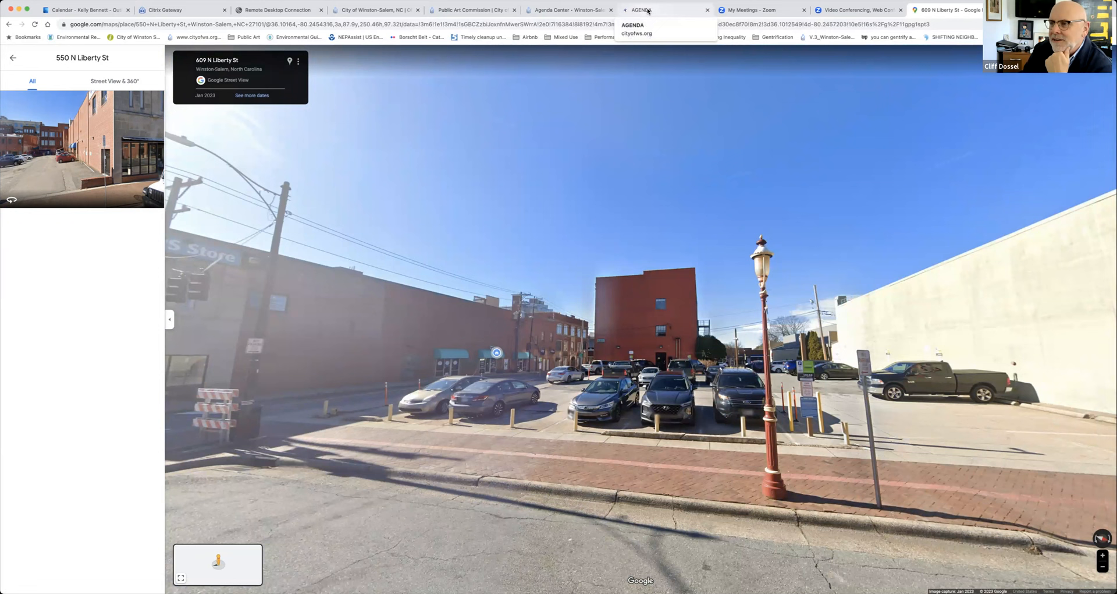
Switch back to the agenda PDF showing the enlarged 9th Wonder mural design
{"action": "left_click", "coordinate": [645, 10]}
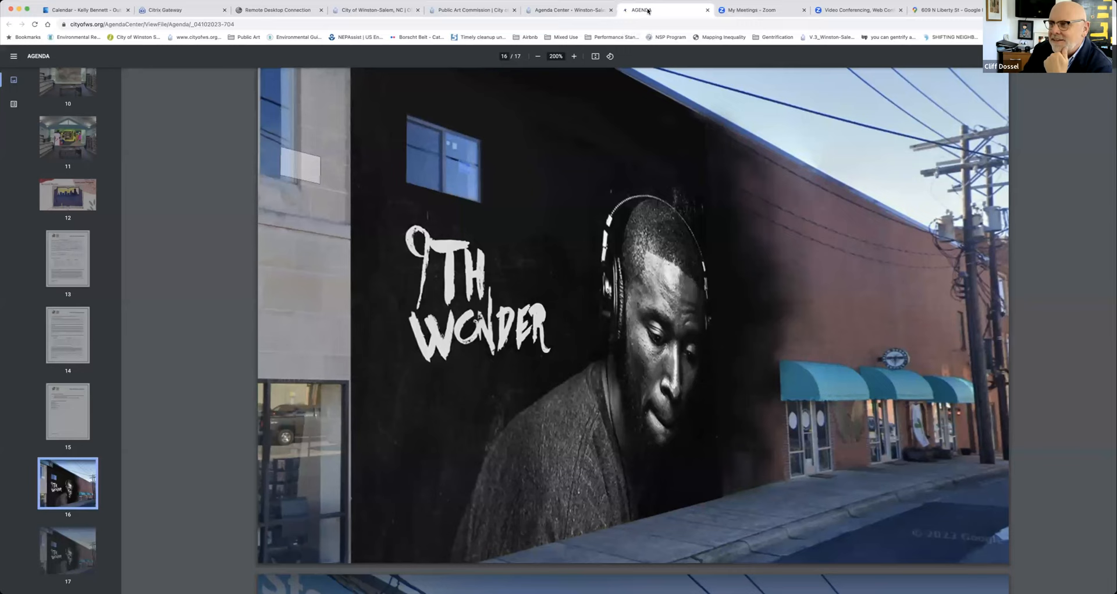